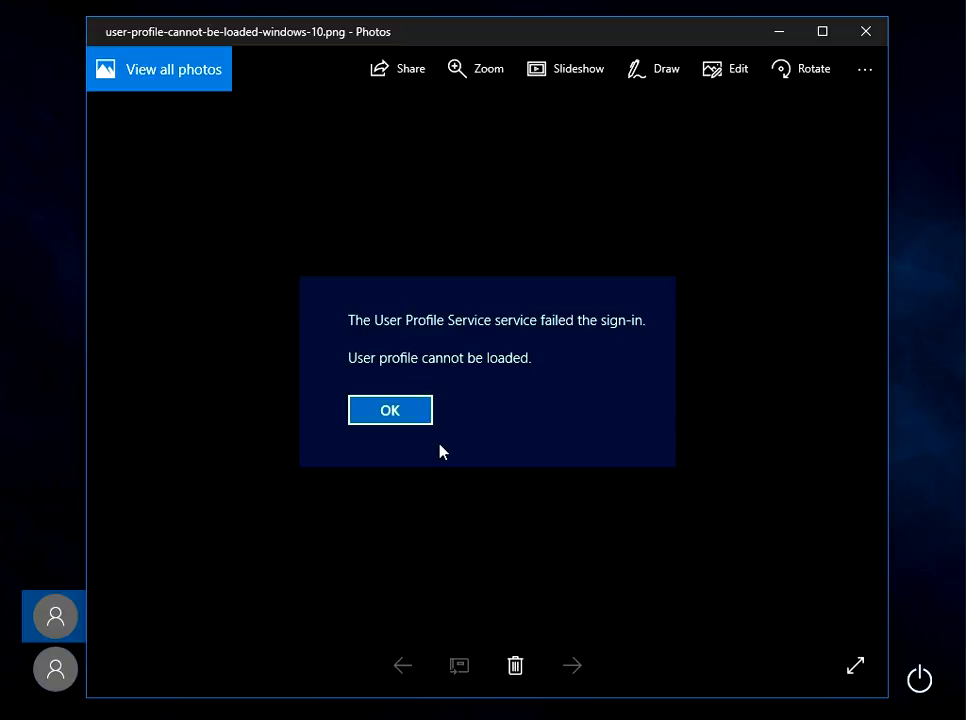
pyautogui.moveTo(448, 452)
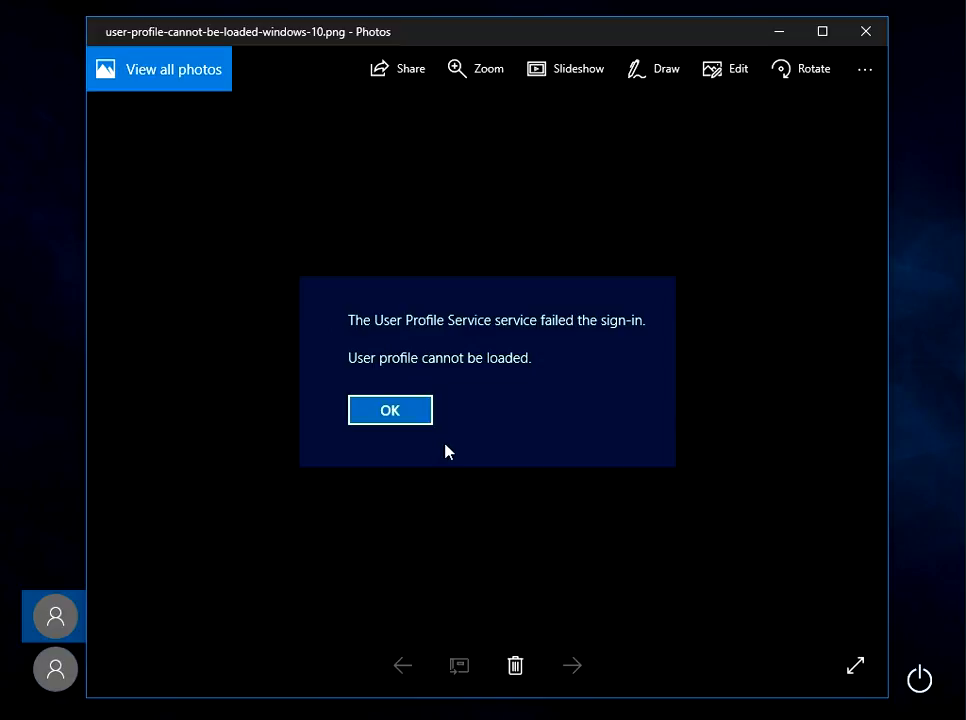
pyautogui.moveTo(492, 352)
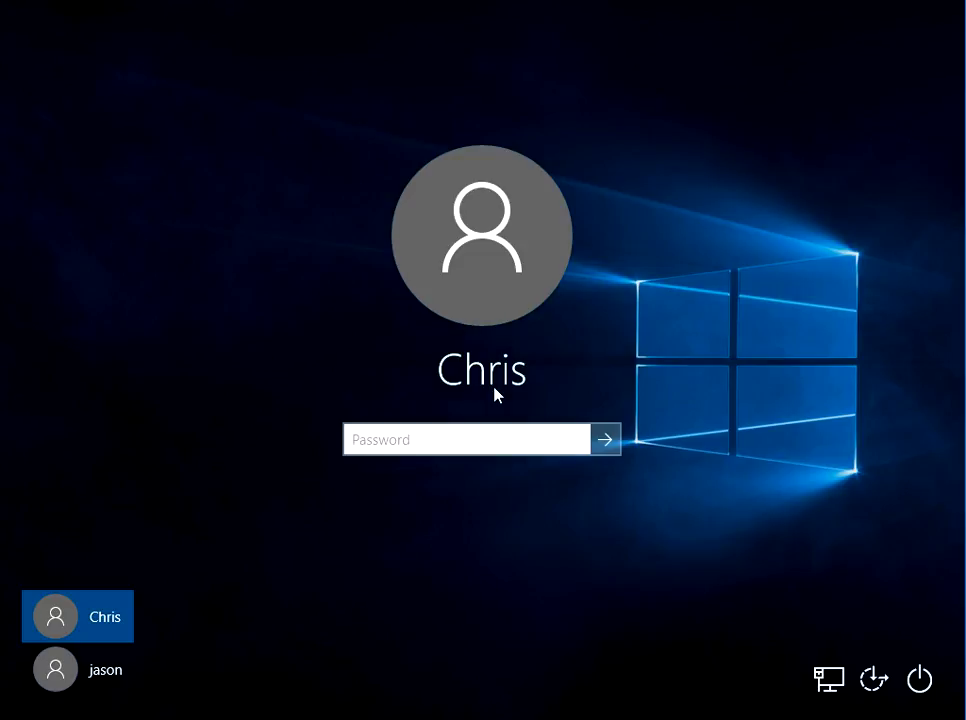
pyautogui.moveTo(474, 384)
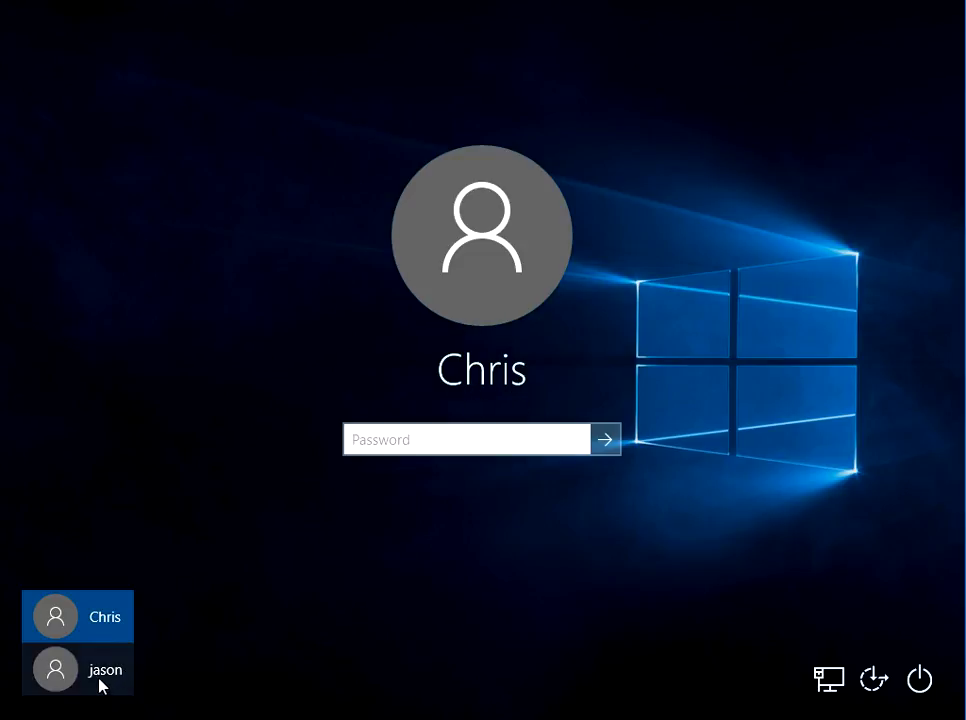
# Sign in to the second user account with its password and reach its desktop.
pyautogui.click(104, 668)
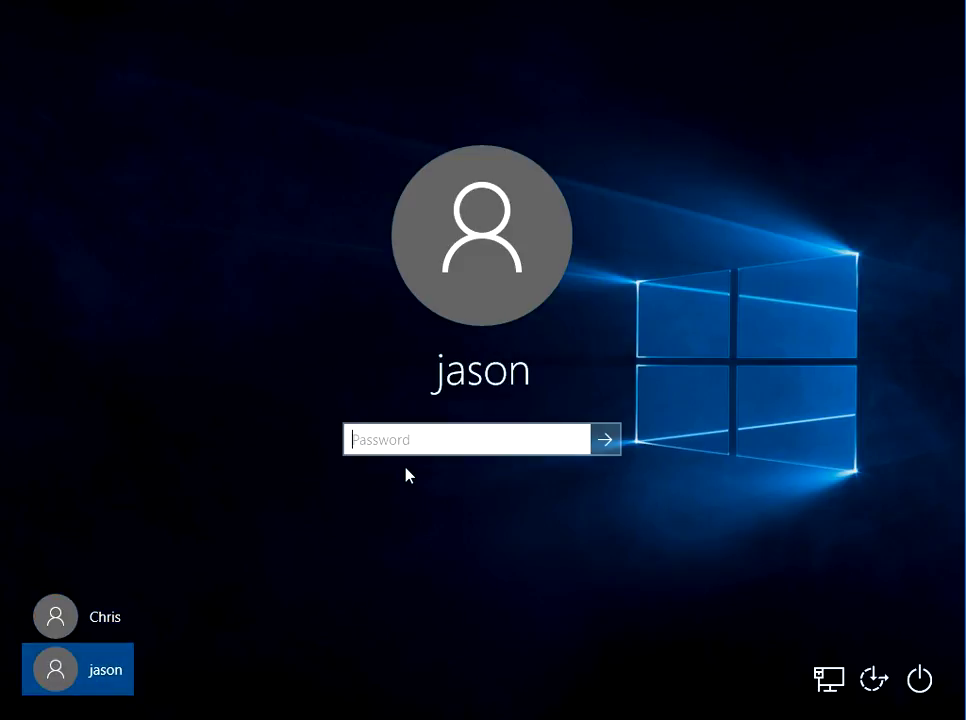
pyautogui.write('•')
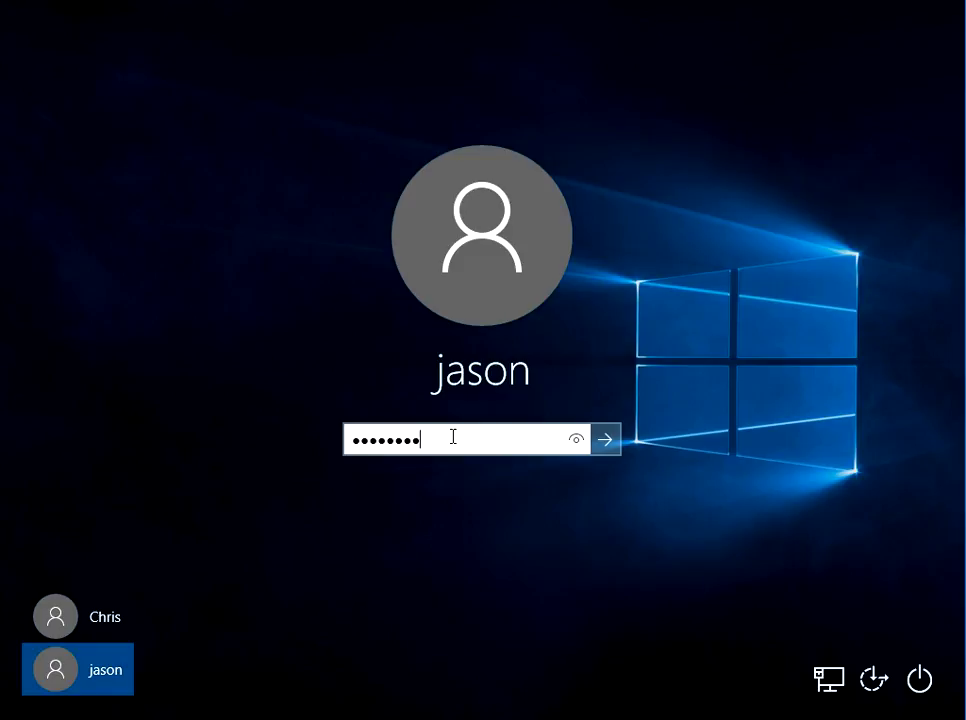
pyautogui.click(604, 438)
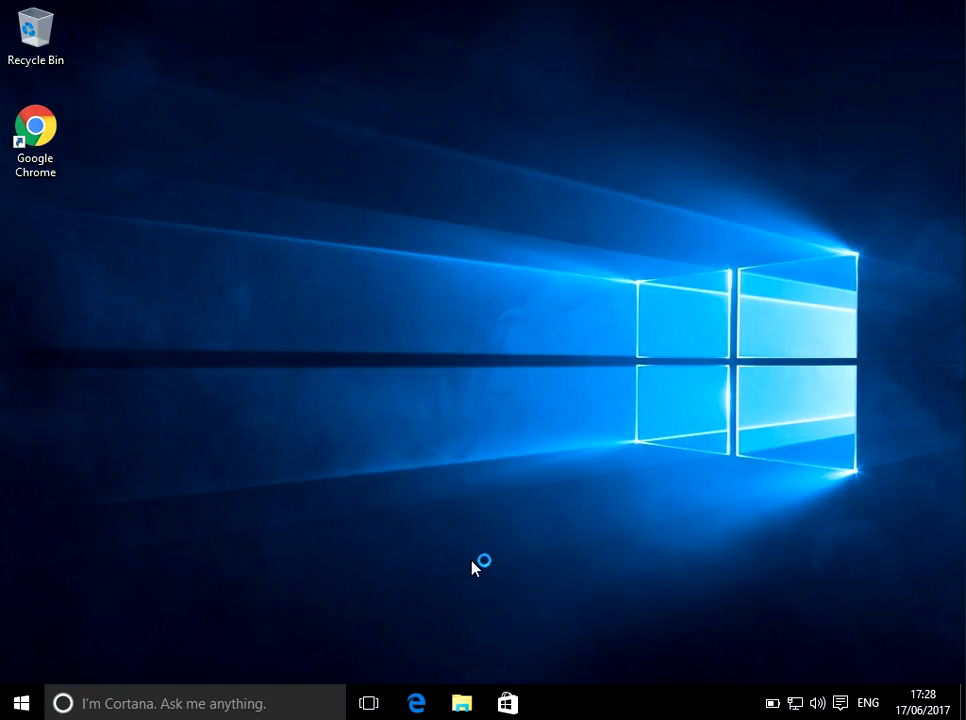
pyautogui.moveTo(480, 518)
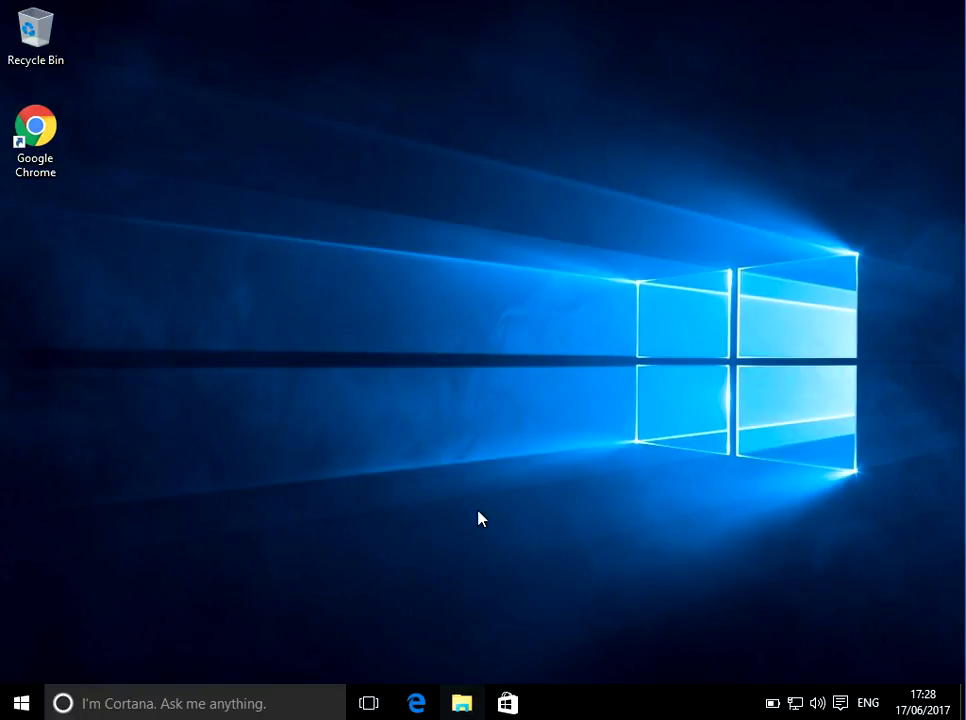
# Navigate File Explorer to This PC > Local Disk (C:) > Users.
pyautogui.click(460, 704)
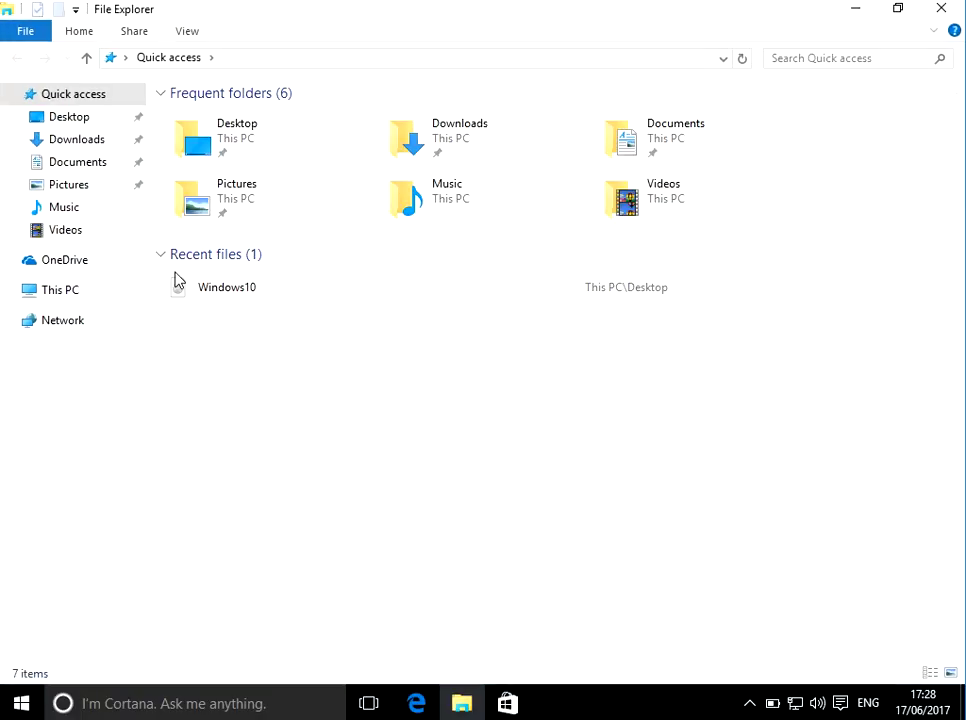
pyautogui.click(60, 290)
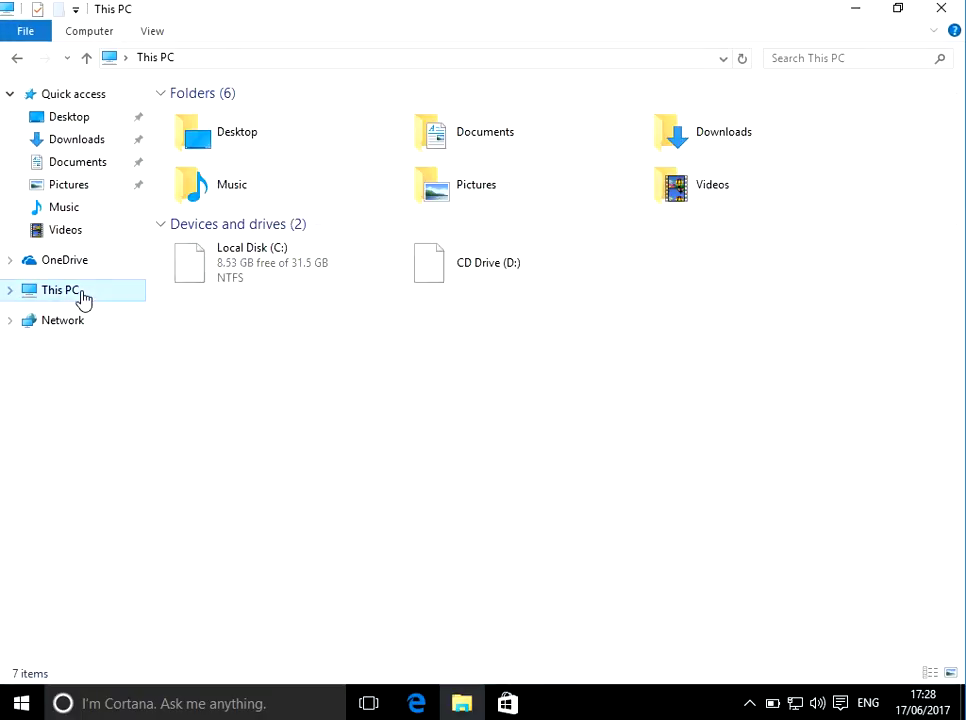
pyautogui.click(252, 262)
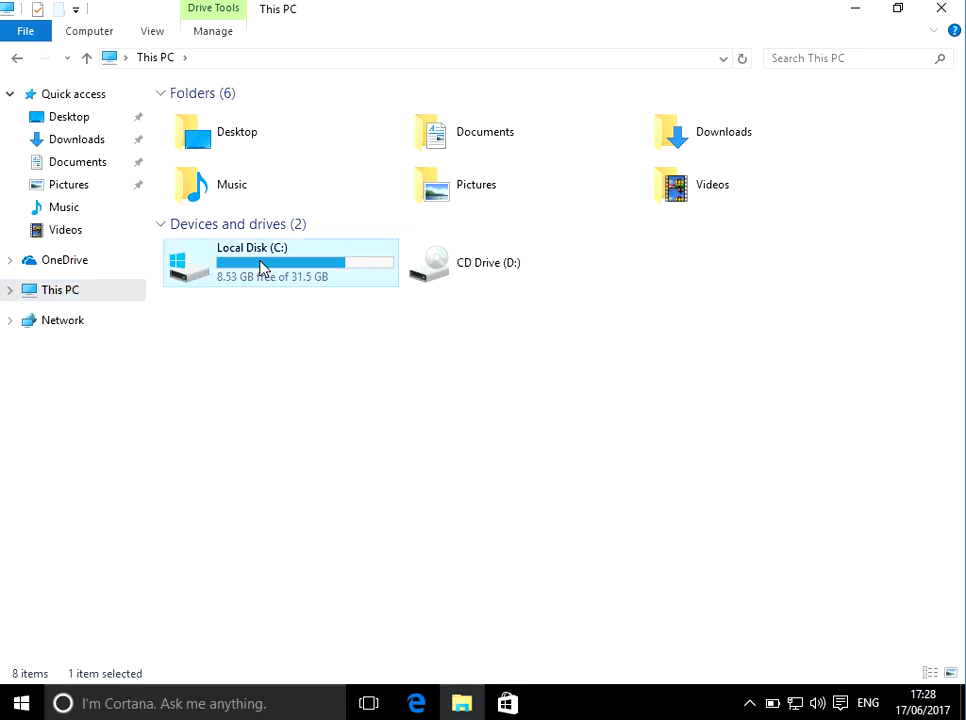
pyautogui.doubleClick(280, 262)
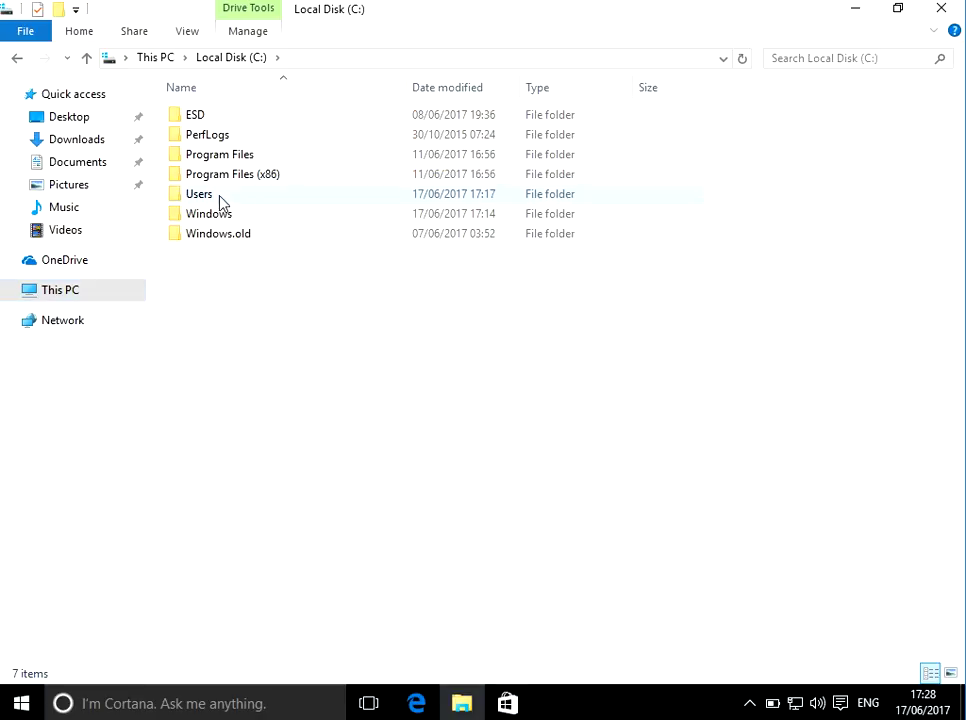
pyautogui.doubleClick(198, 192)
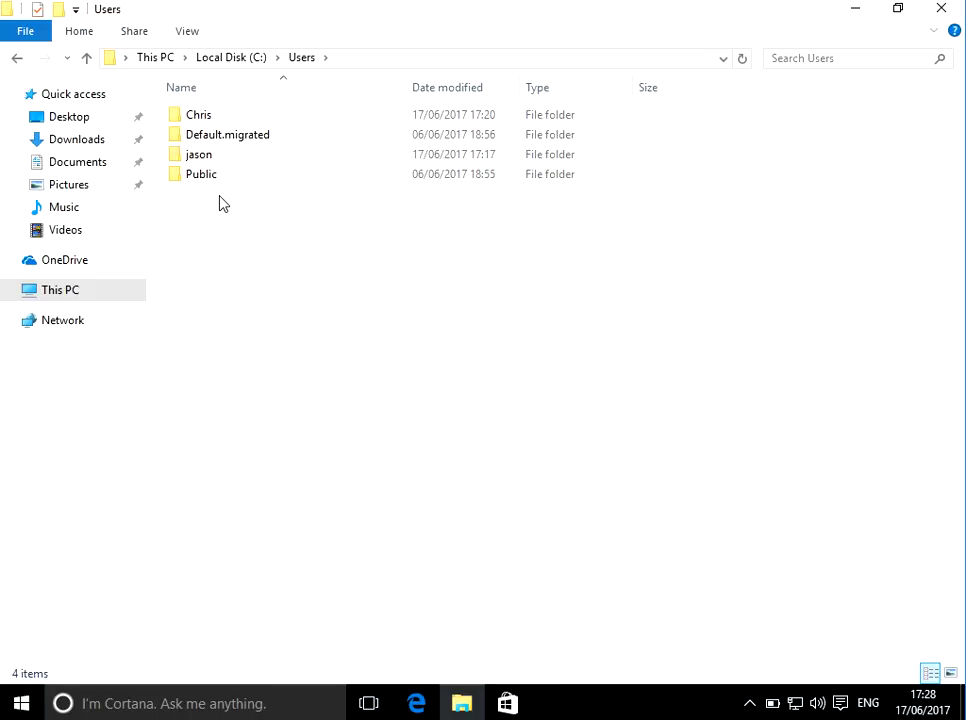
# Rename the Chris profile folder to Chrisold, granting administrator permission.
pyautogui.click(198, 114)
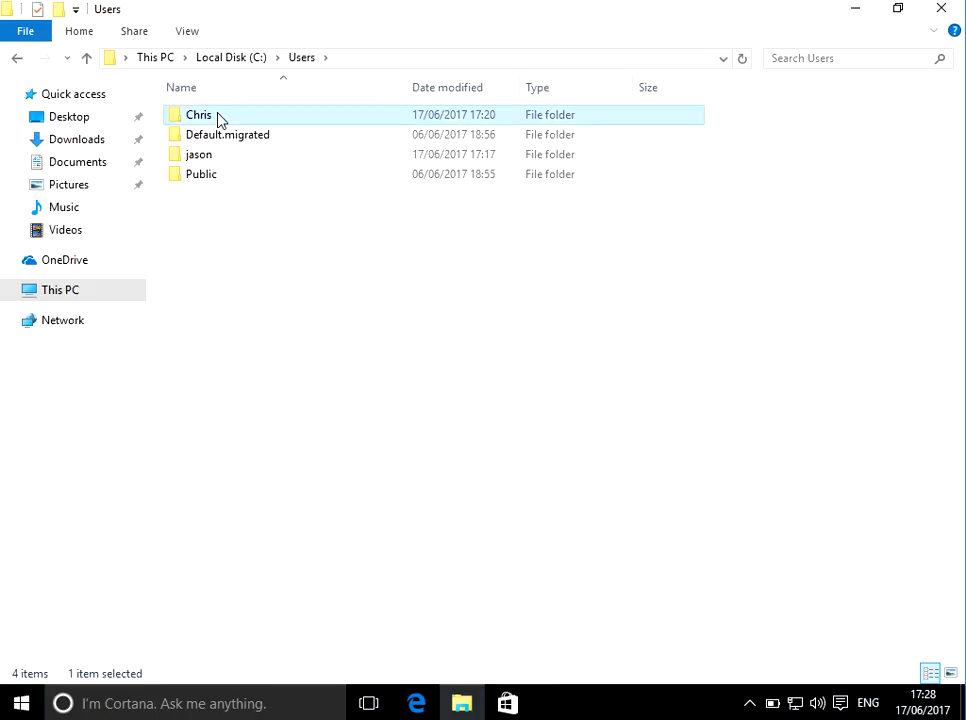
pyautogui.moveTo(240, 118)
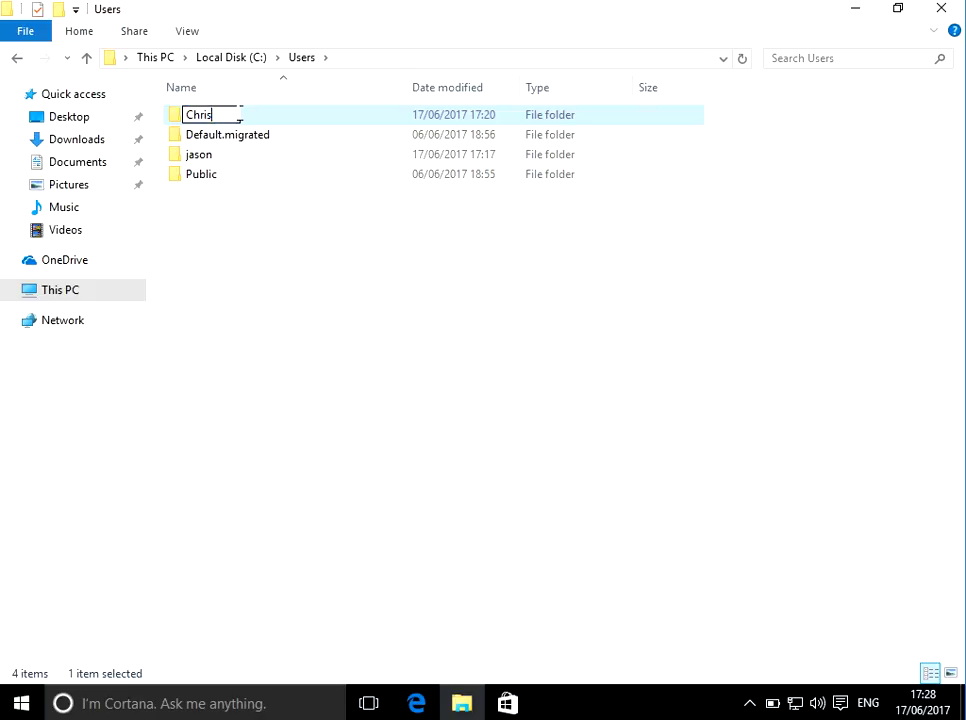
pyautogui.write('old')
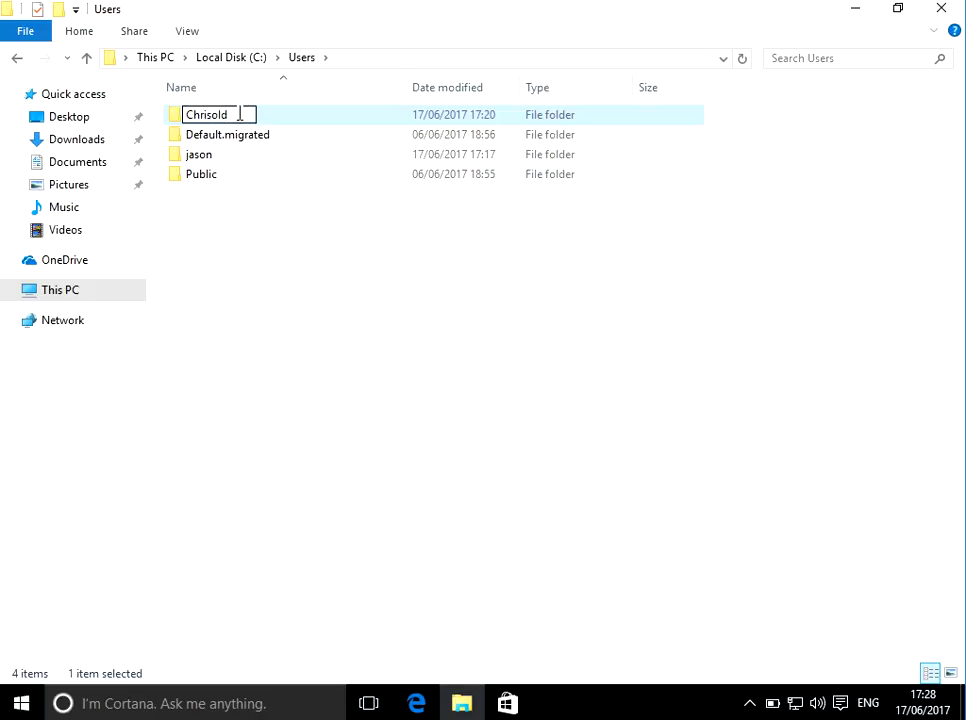
pyautogui.press('Enter')
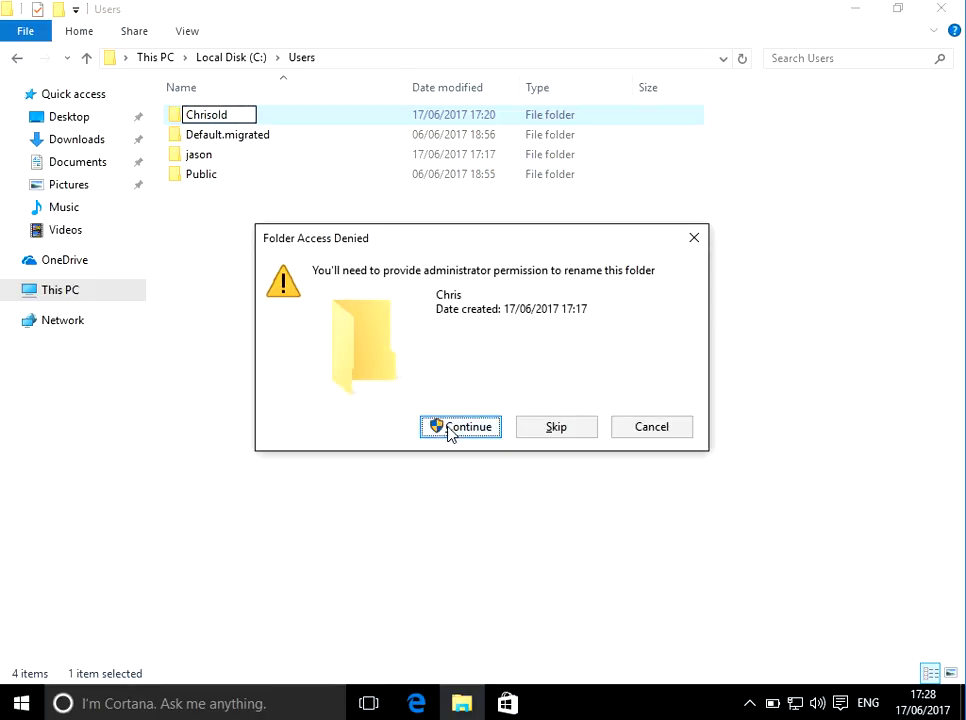
pyautogui.click(460, 428)
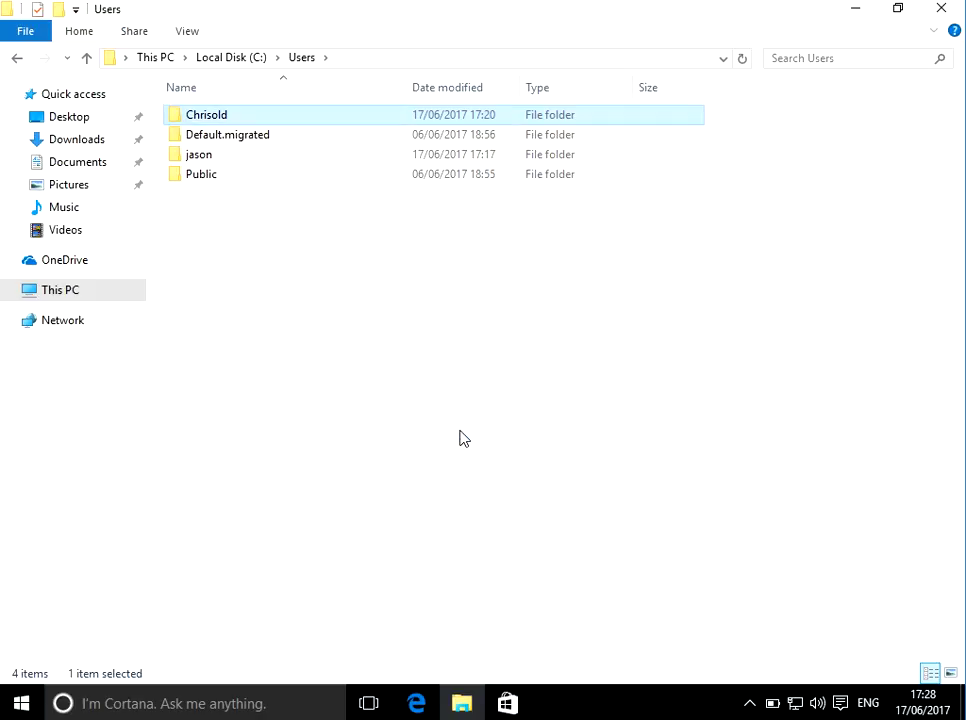
pyautogui.moveTo(168, 304)
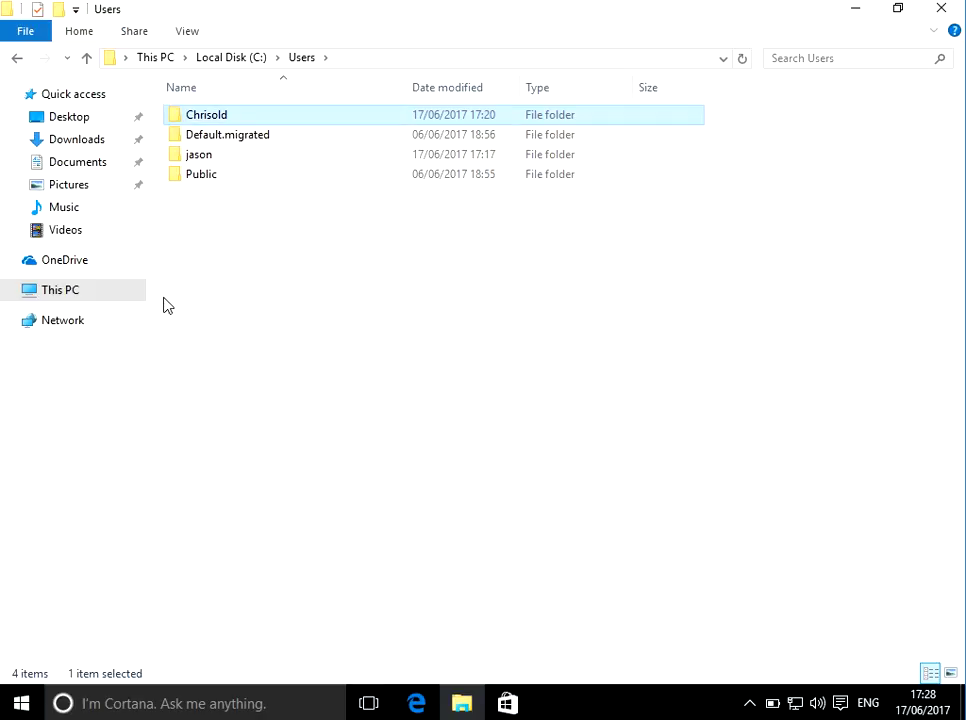
pyautogui.moveTo(248, 210)
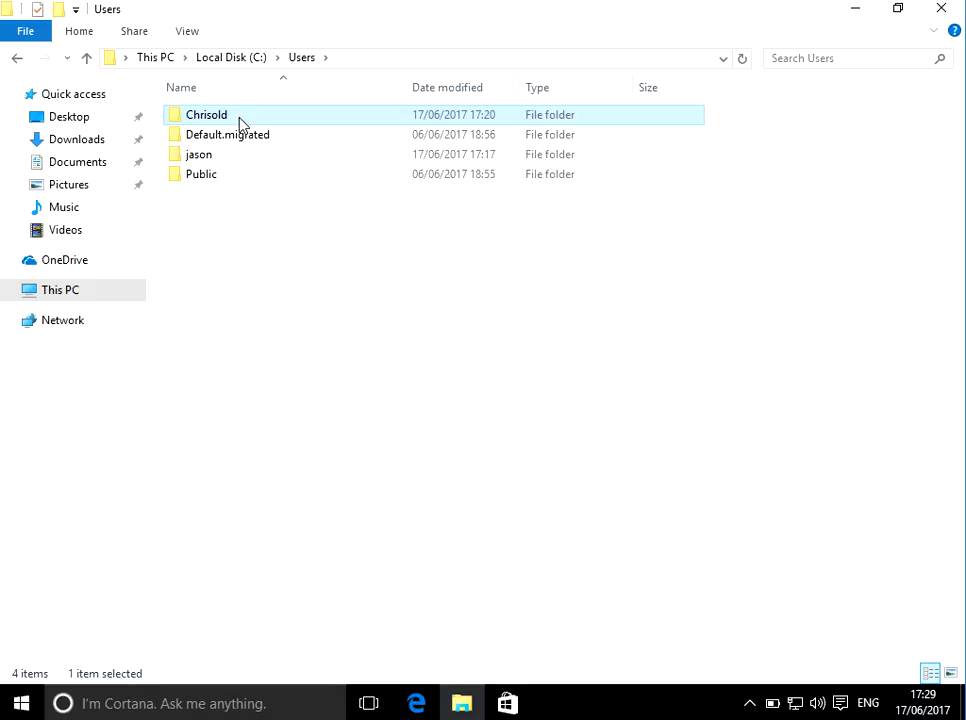
# Gain permanent access to Chrisold and view its empty Desktop subfolder.
pyautogui.doubleClick(206, 114)
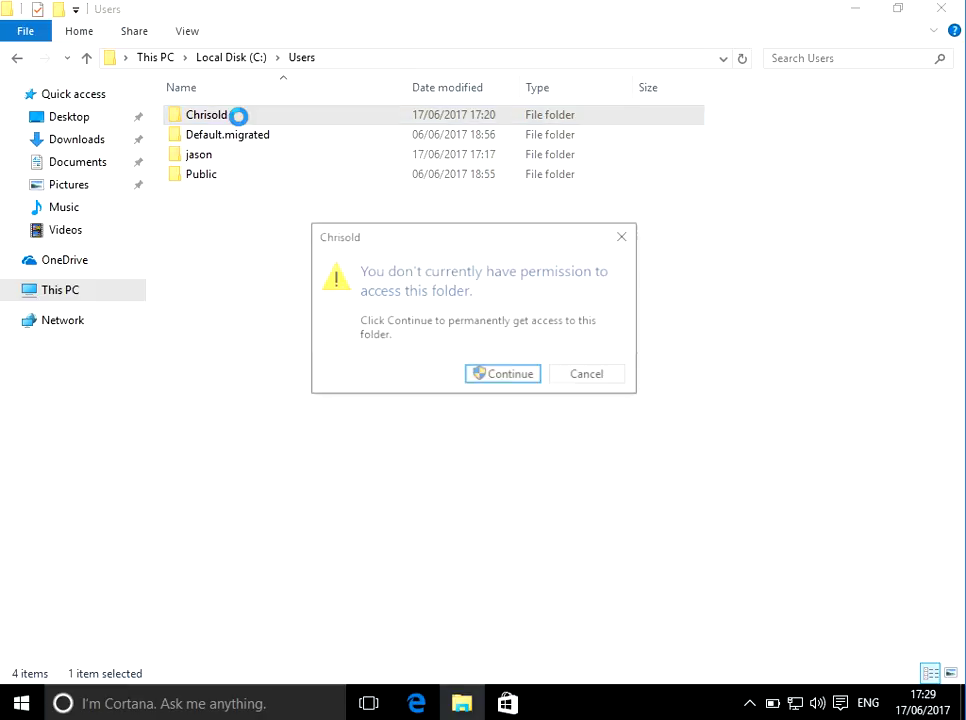
pyautogui.click(502, 374)
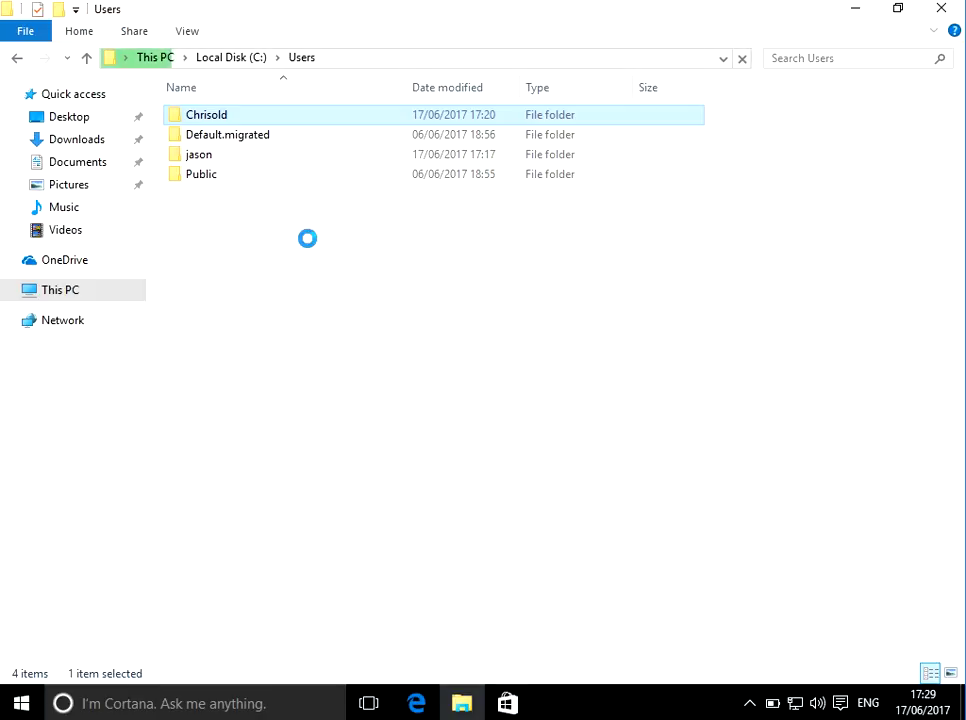
pyautogui.doubleClick(206, 114)
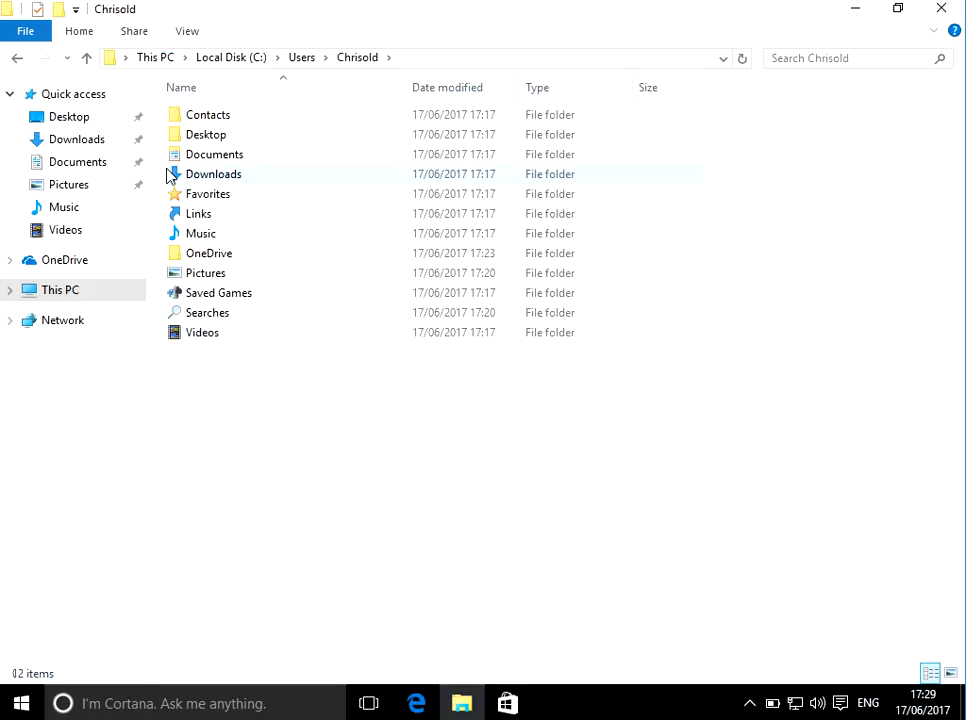
pyautogui.doubleClick(206, 134)
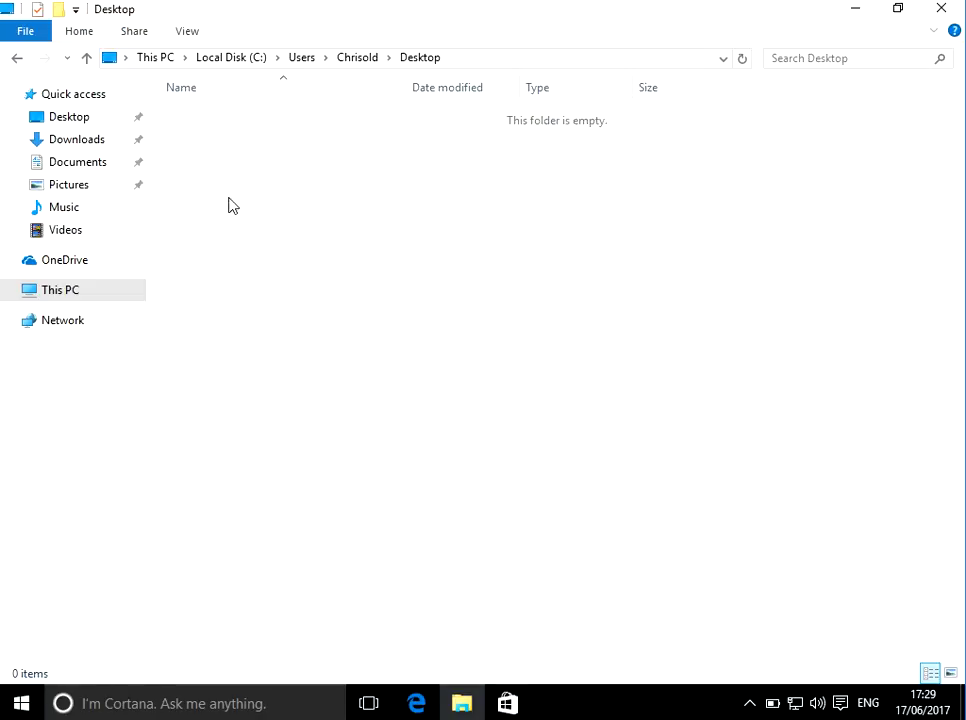
pyautogui.moveTo(248, 208)
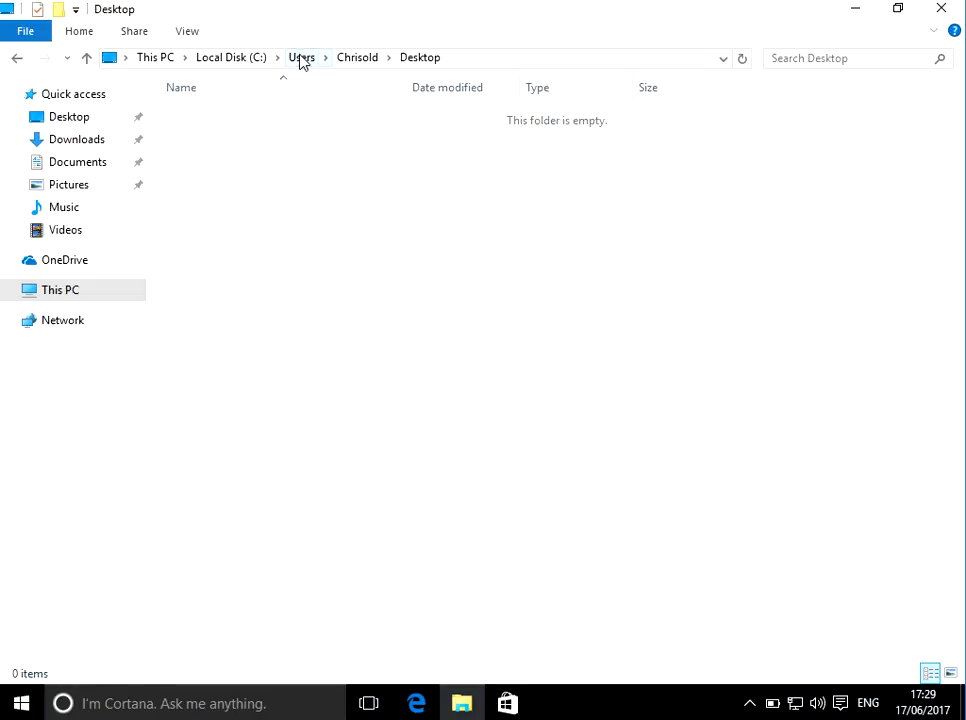
# Return to This PC and bring up the Local Disk (C:) Properties.
pyautogui.click(300, 56)
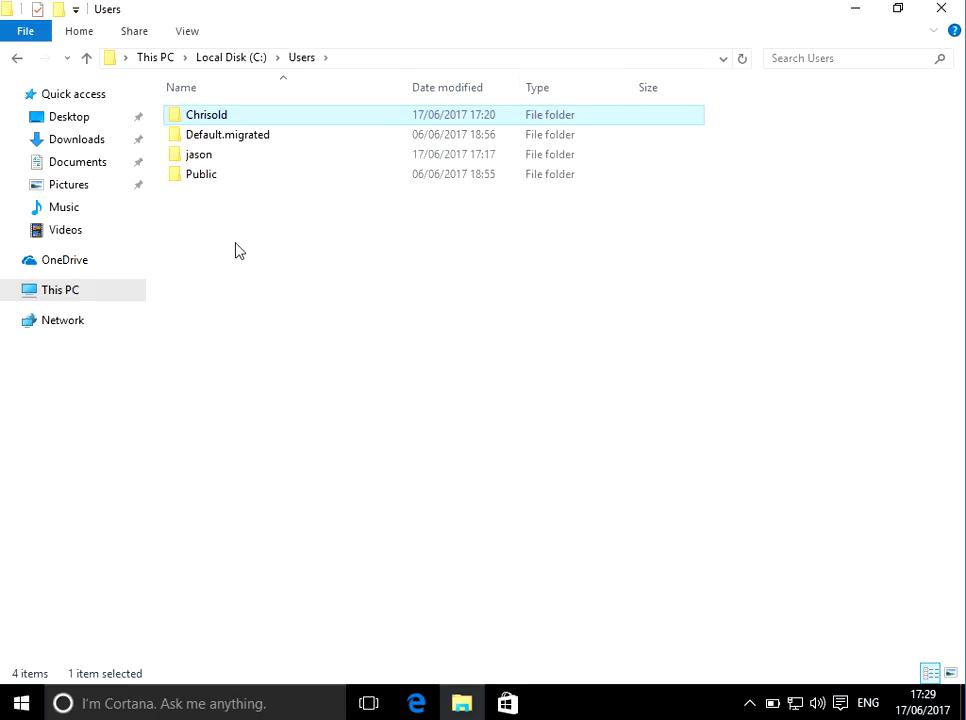
pyautogui.moveTo(940, 8)
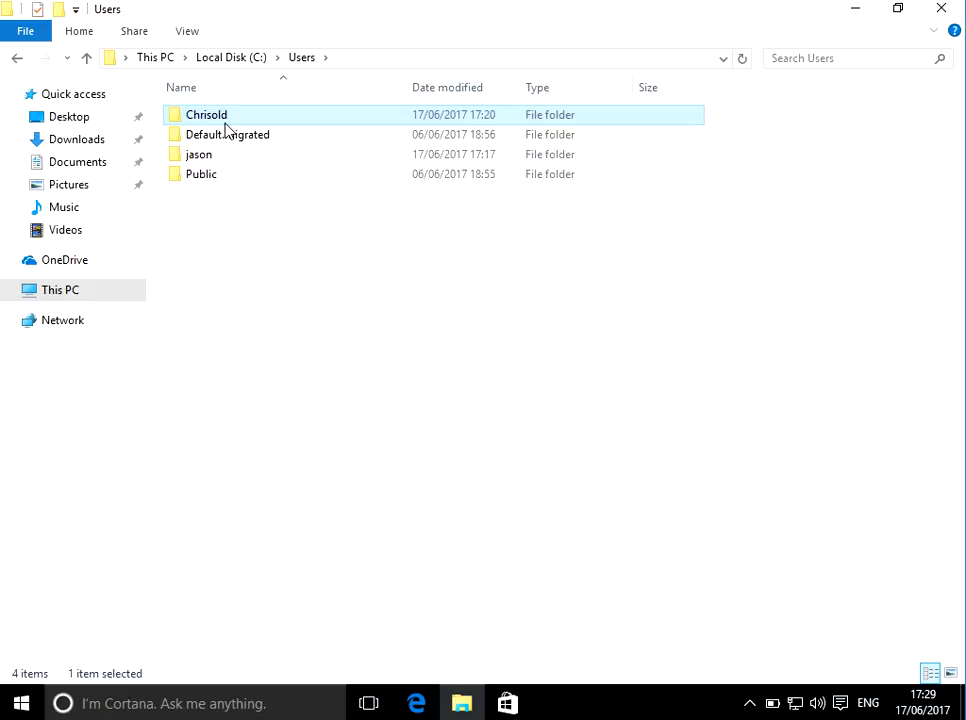
pyautogui.click(228, 134)
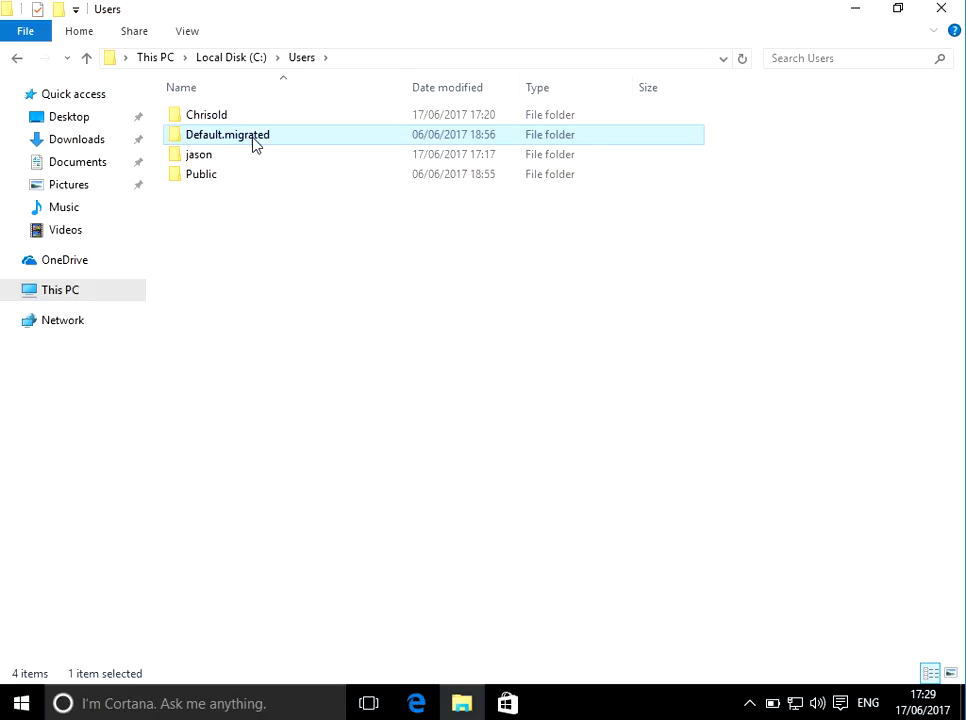
pyautogui.click(60, 290)
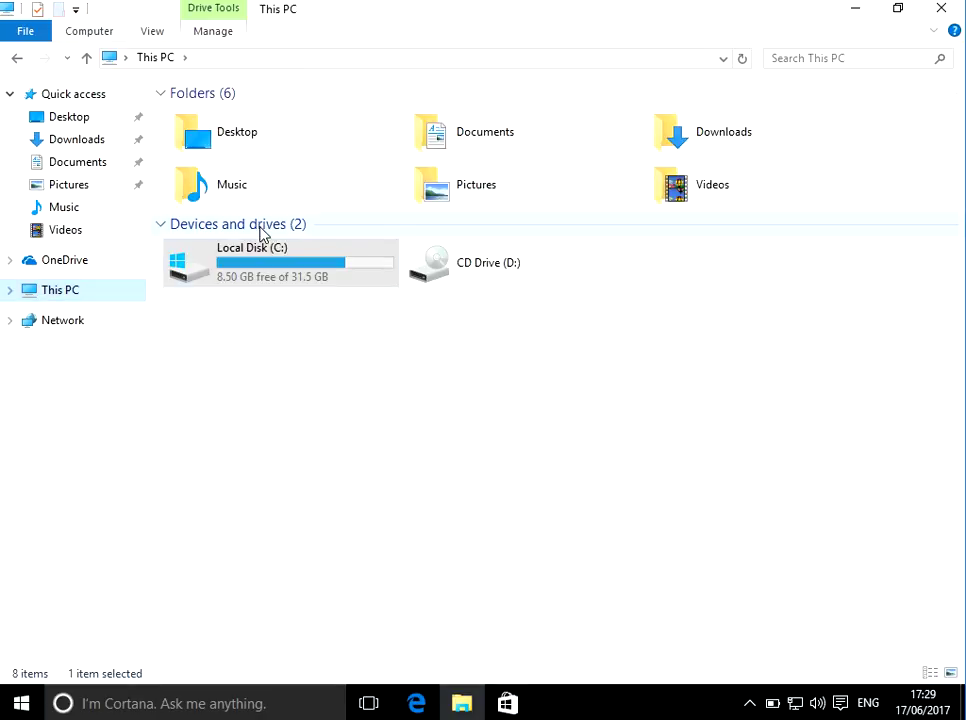
pyautogui.click(280, 262)
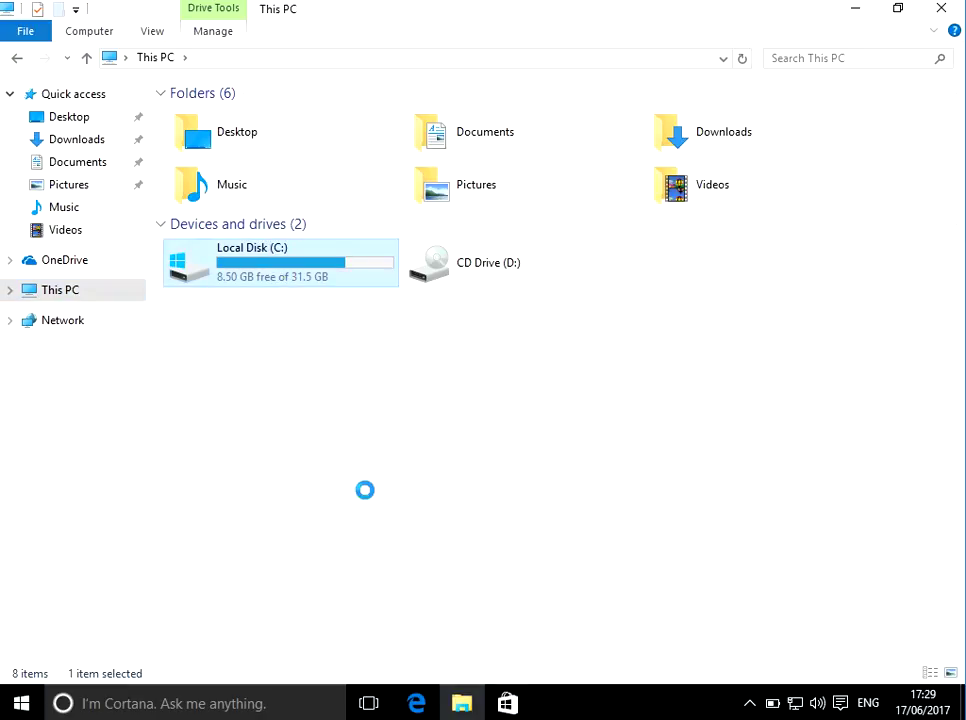
pyautogui.rightClick(280, 262)
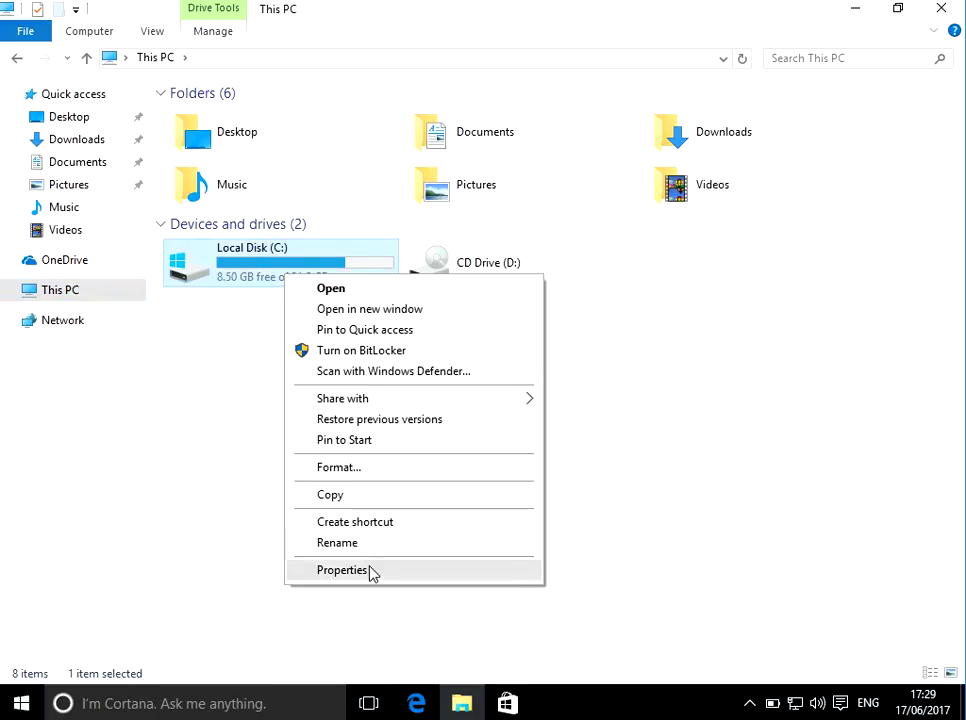
pyautogui.click(342, 568)
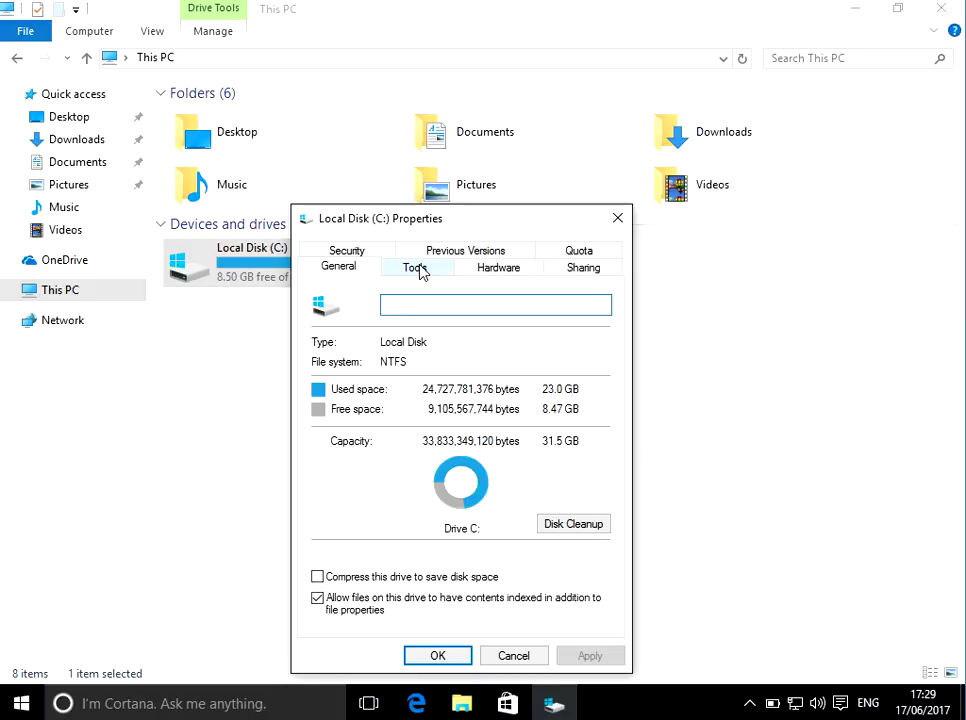
# Run the error-checking Scan drive on C: from the Tools tab and close Properties.
pyautogui.click(414, 268)
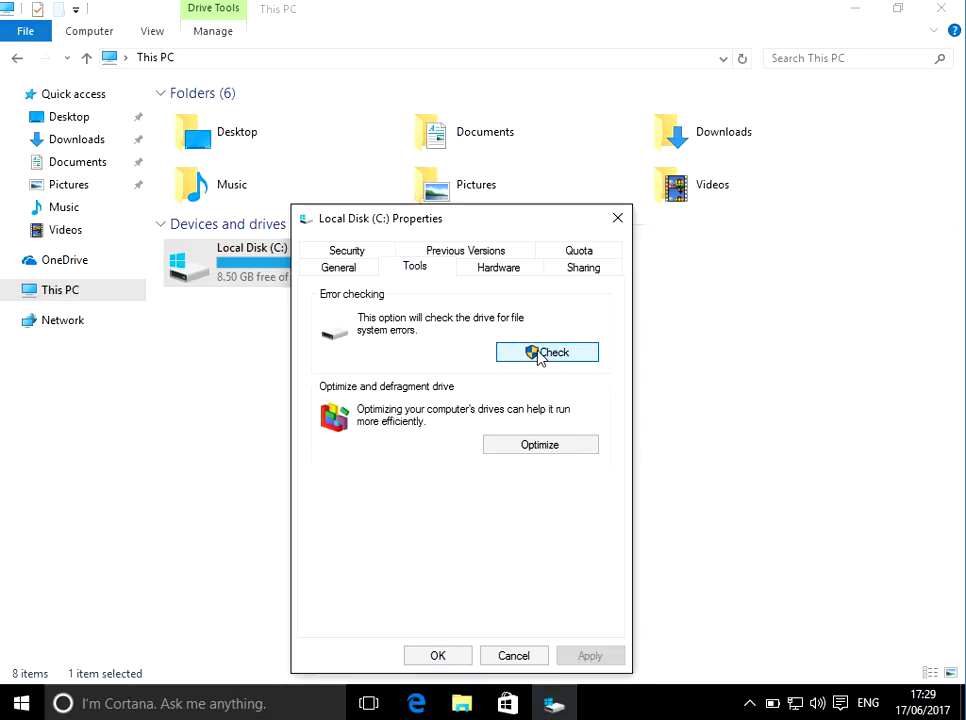
pyautogui.click(548, 352)
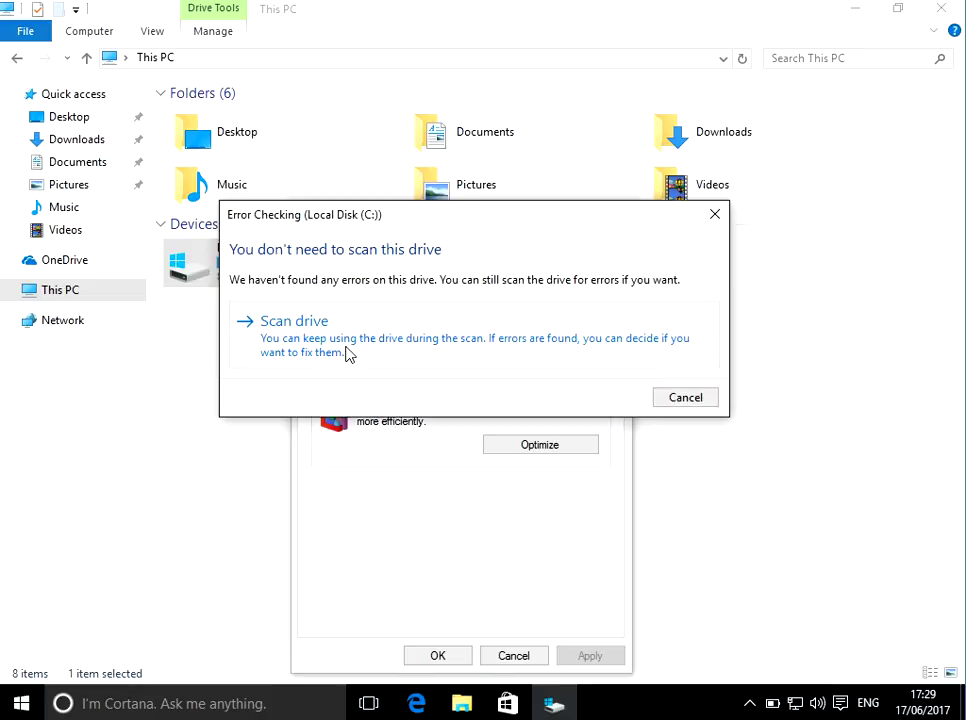
pyautogui.click(294, 320)
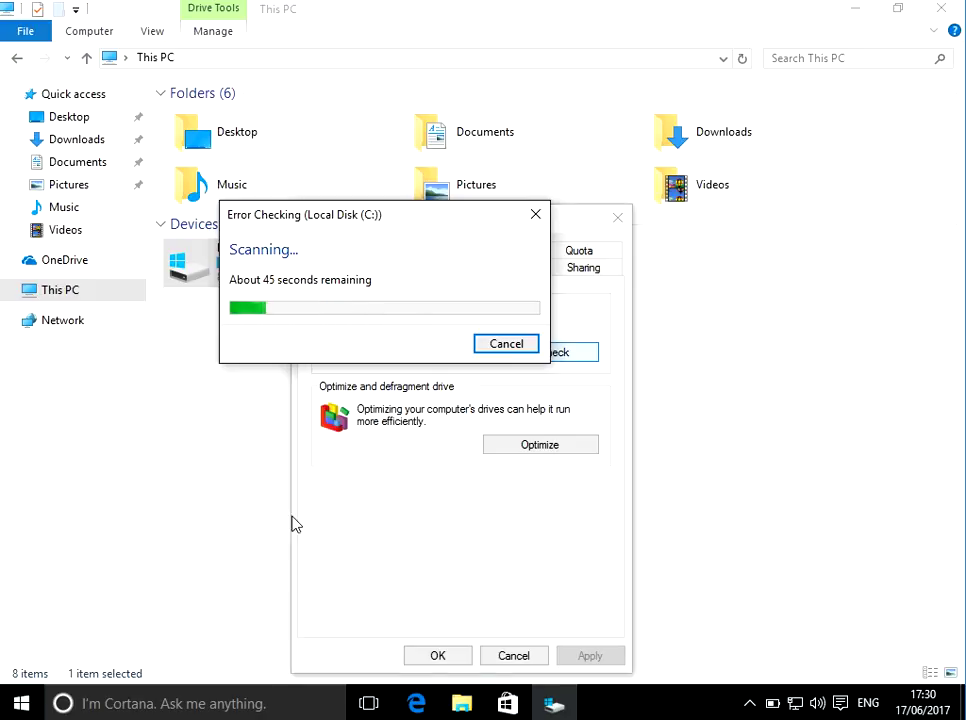
pyautogui.moveTo(390, 516)
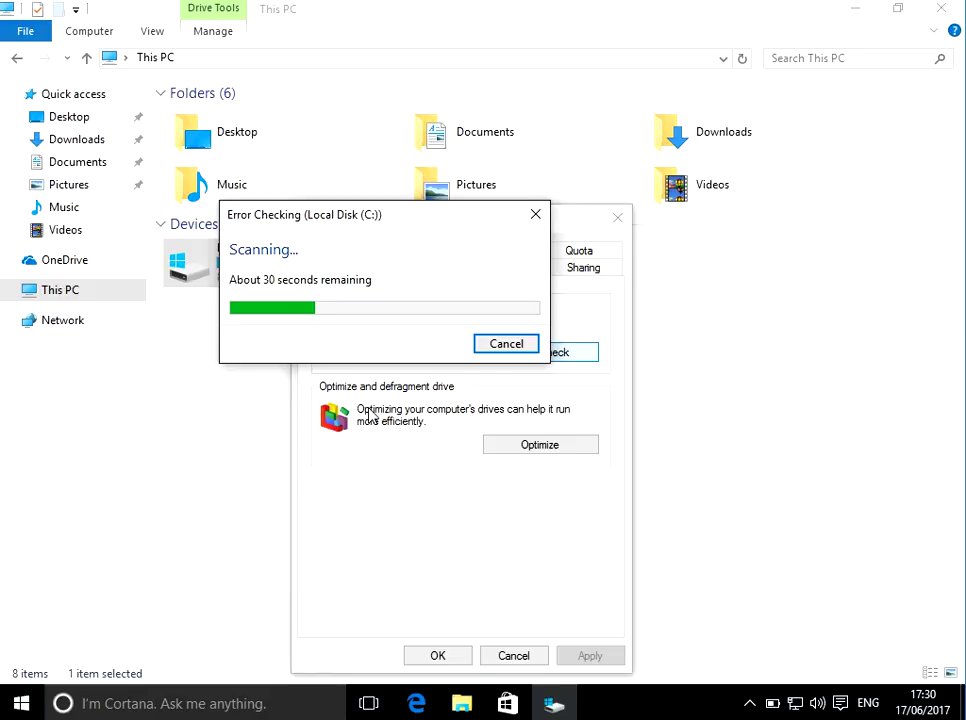
pyautogui.click(506, 344)
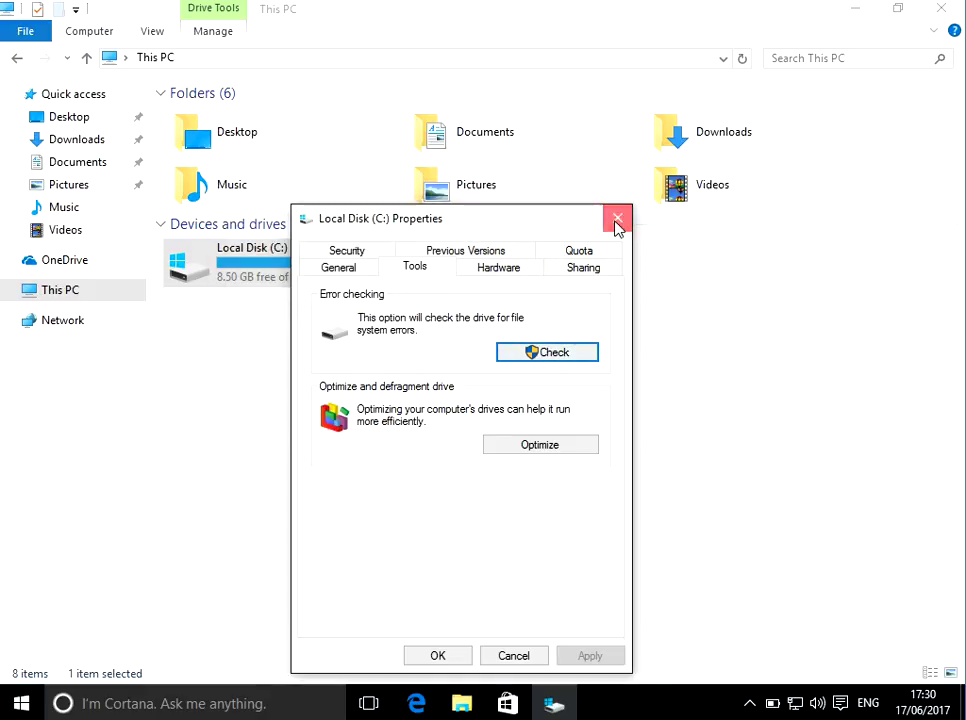
pyautogui.click(616, 218)
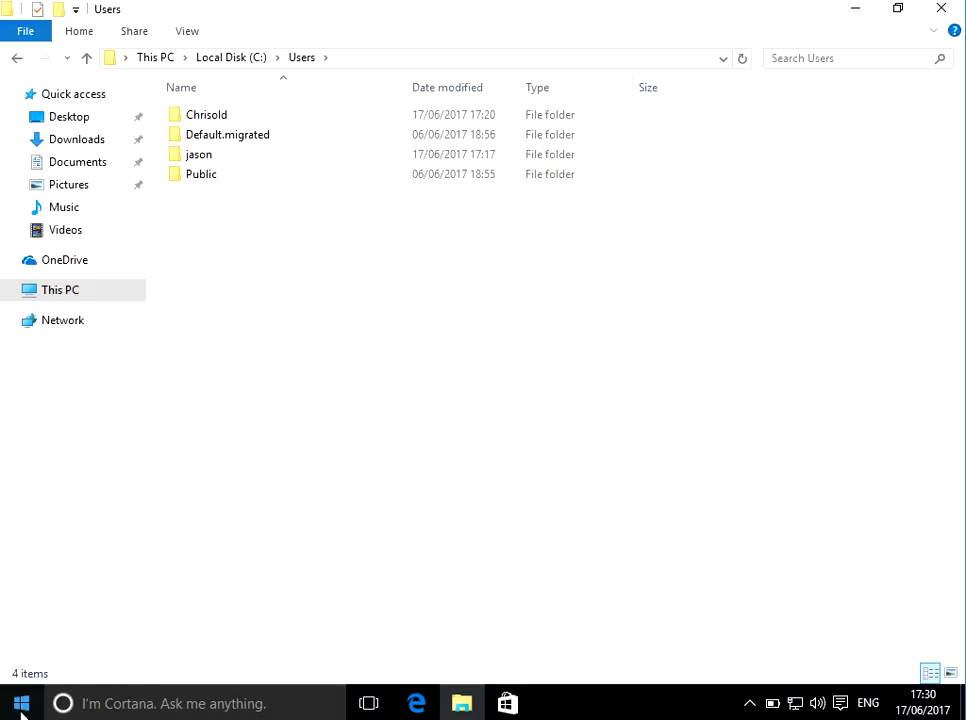
pyautogui.click(20, 704)
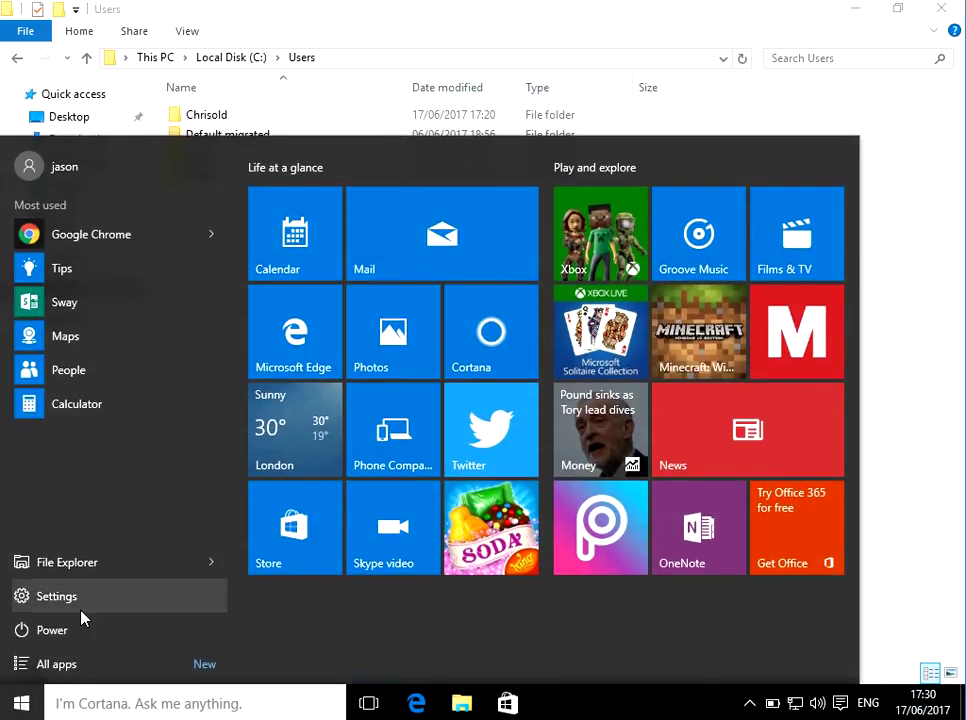
# Search Start for regedit and run Registry Editor as administrator, approving UAC.
pyautogui.write('regedit')
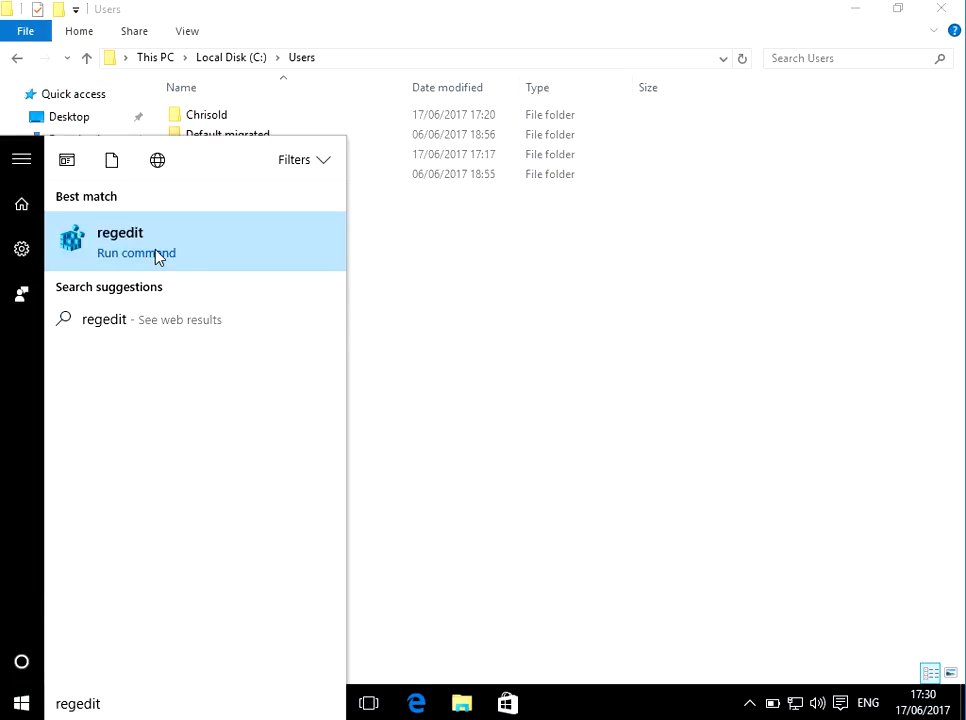
pyautogui.rightClick(120, 240)
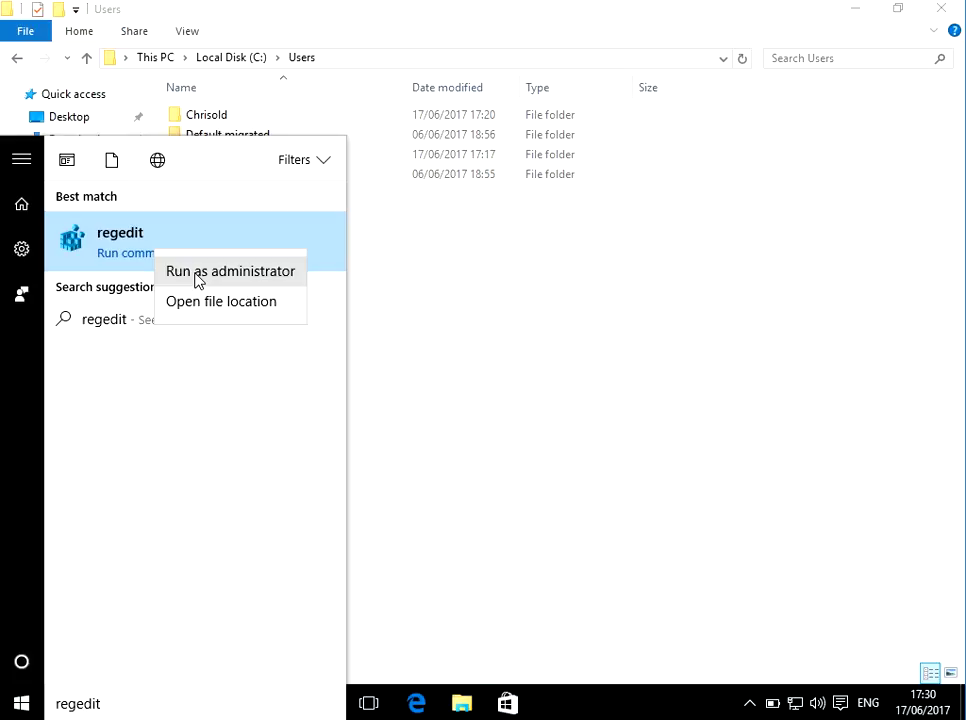
pyautogui.click(230, 272)
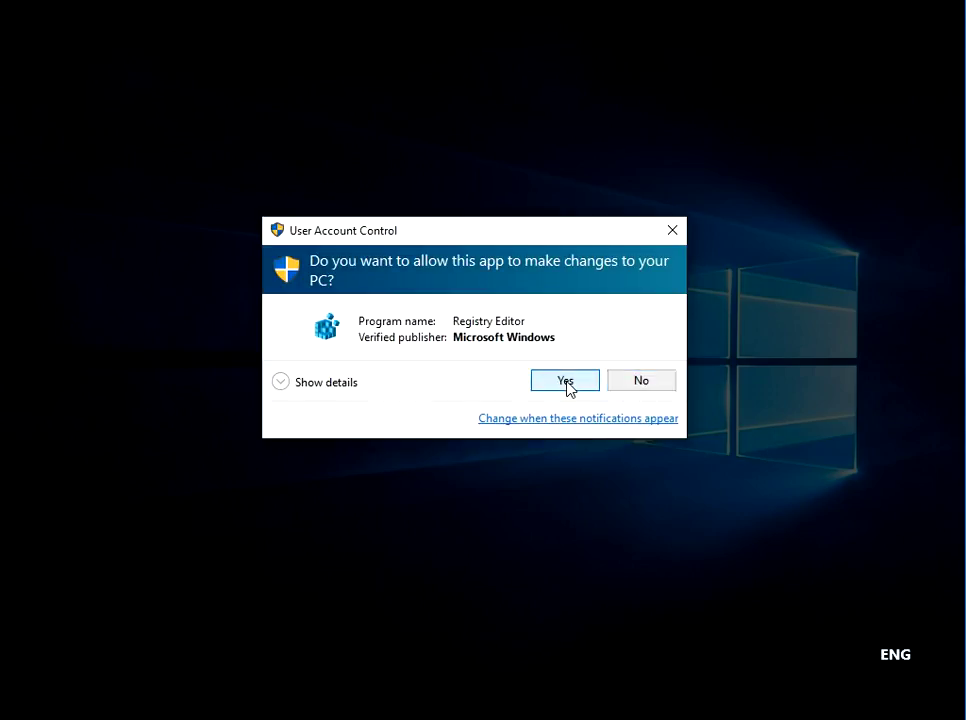
pyautogui.click(564, 380)
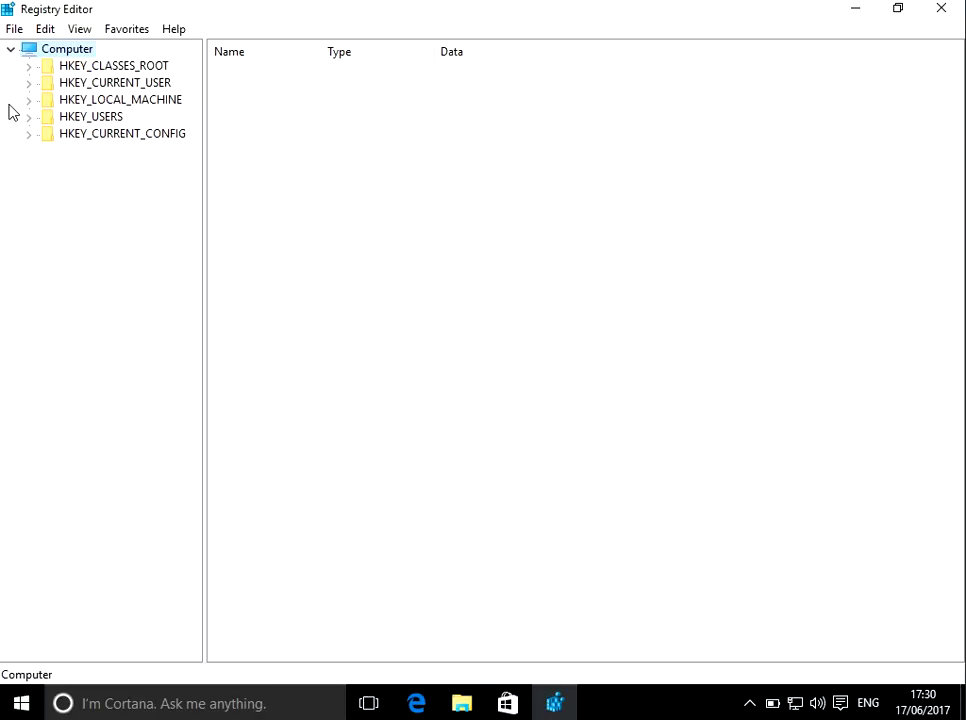
# Expand HKEY_LOCAL_MACHINE > SOFTWARE > Microsoft > Windows NT > CurrentVersion > ProfileList.
pyautogui.click(120, 100)
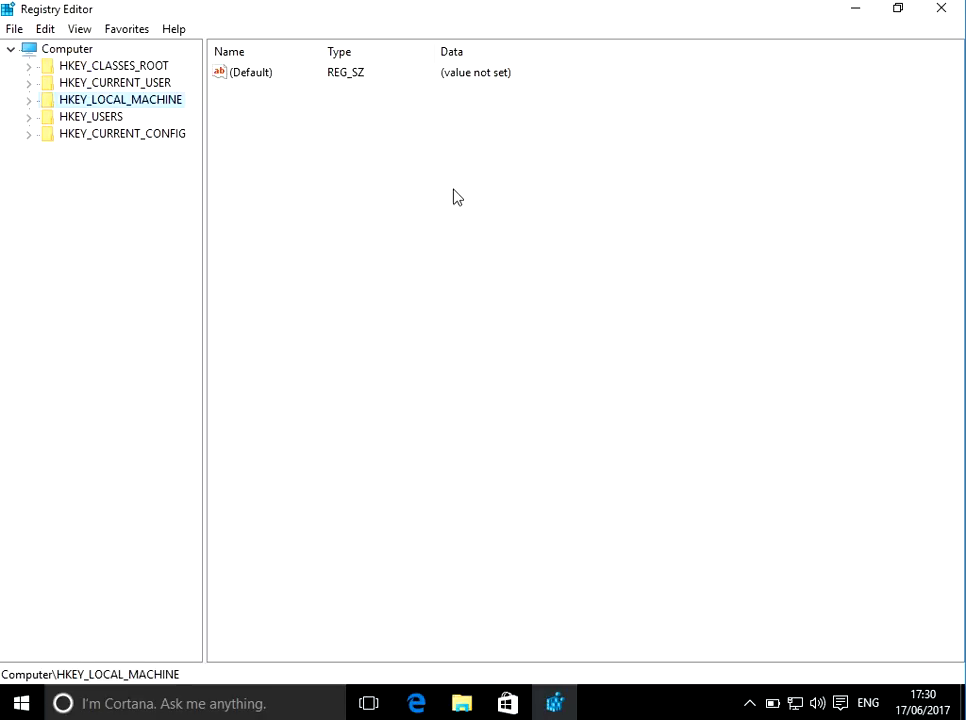
pyautogui.click(28, 100)
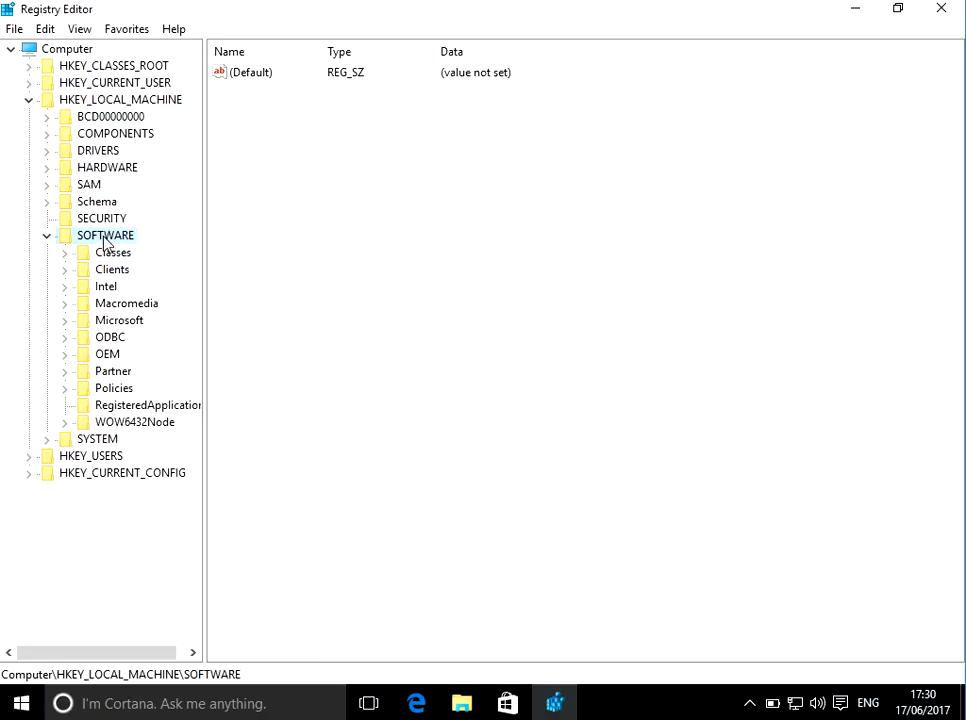
pyautogui.moveTo(132, 324)
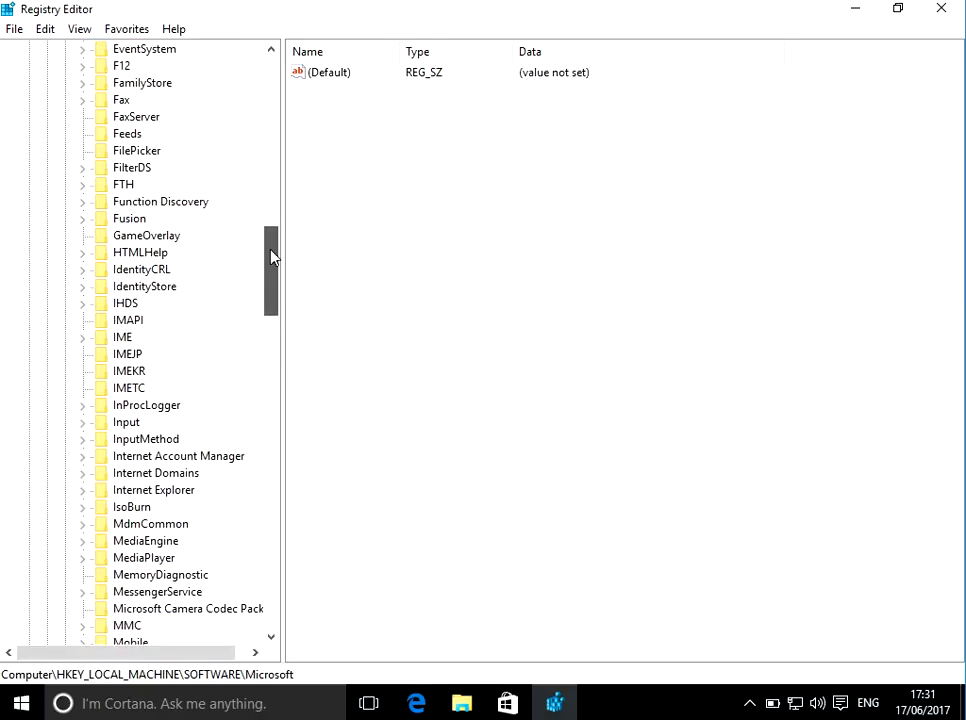
pyautogui.moveTo(272, 256); pyautogui.dragTo(272, 504)
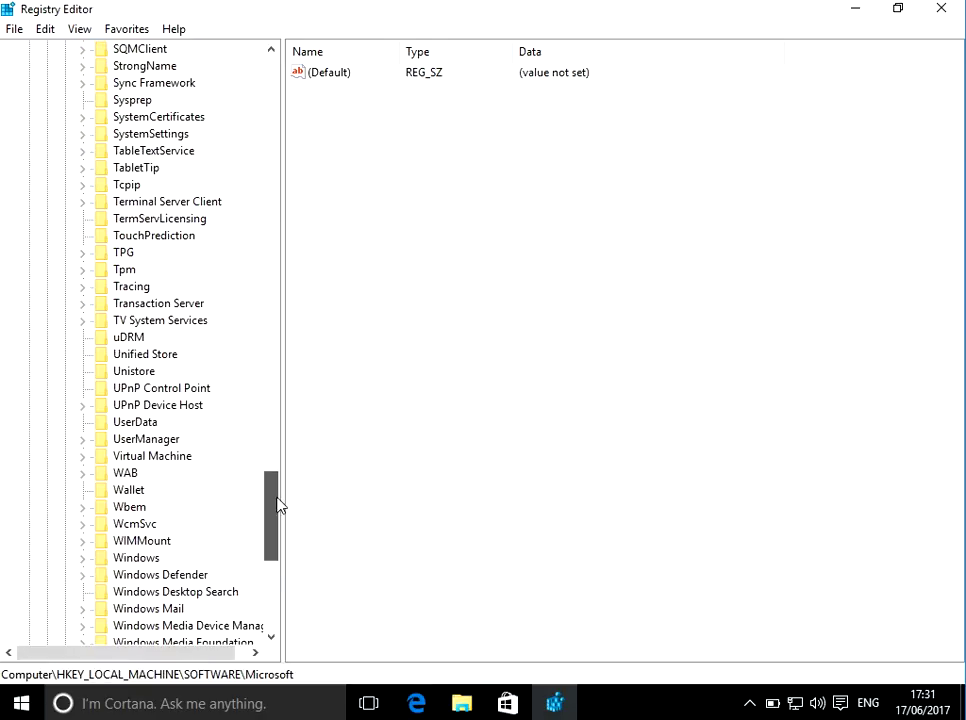
pyautogui.scroll(-3)
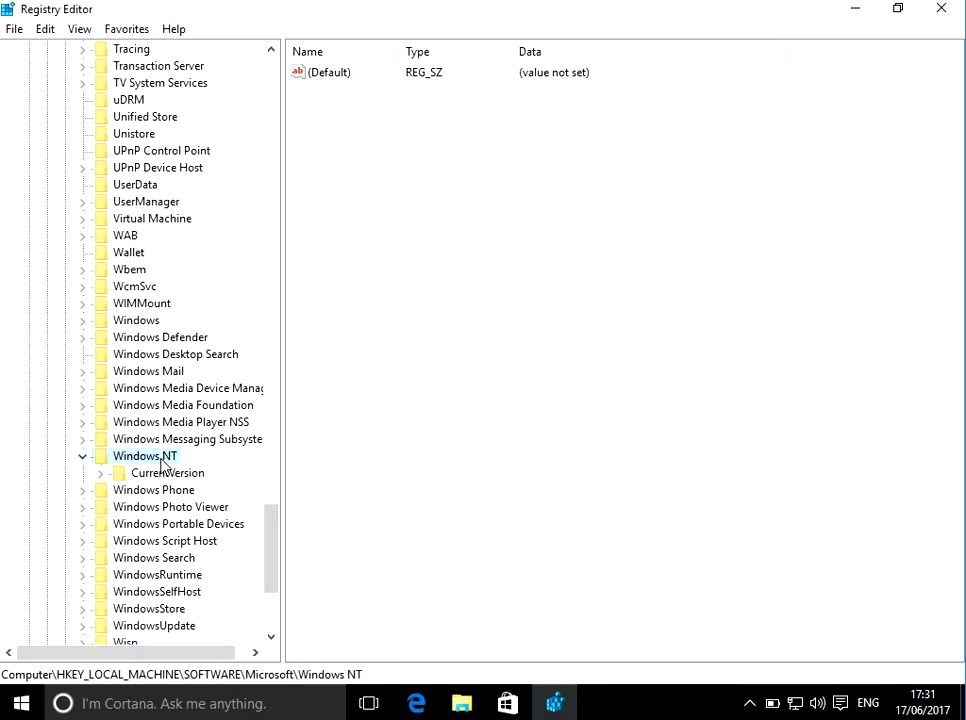
pyautogui.click(166, 472)
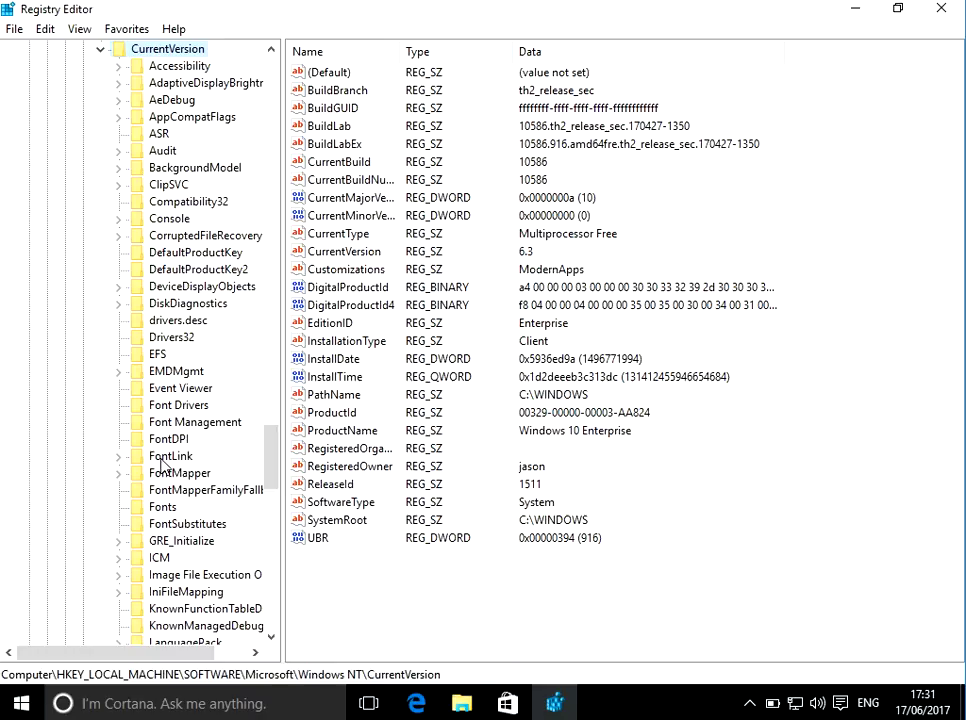
pyautogui.moveTo(280, 458)
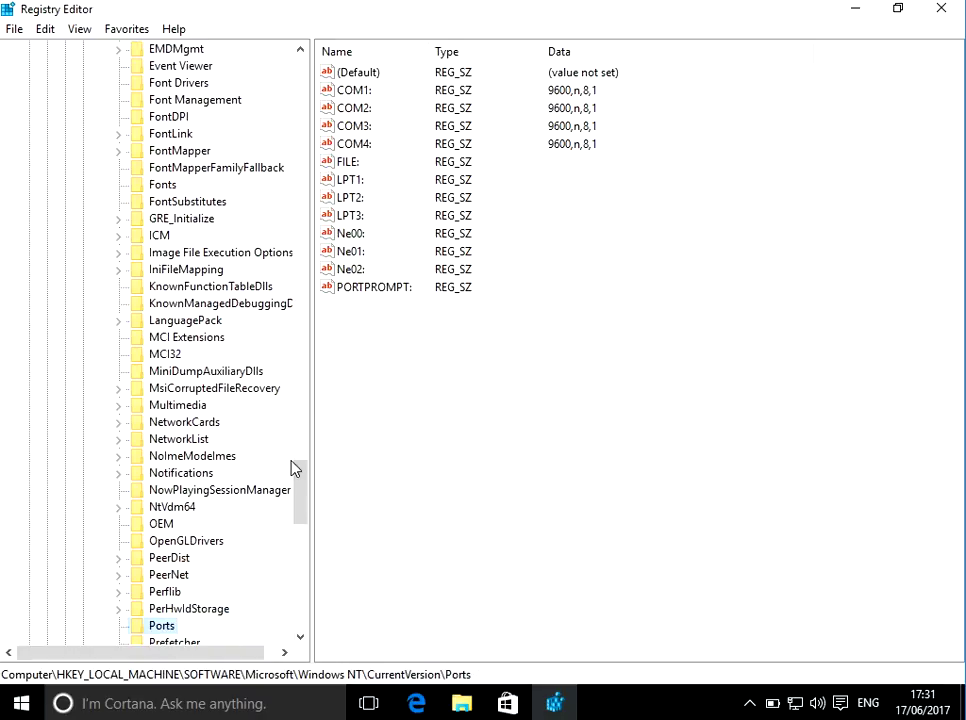
pyautogui.click(172, 608)
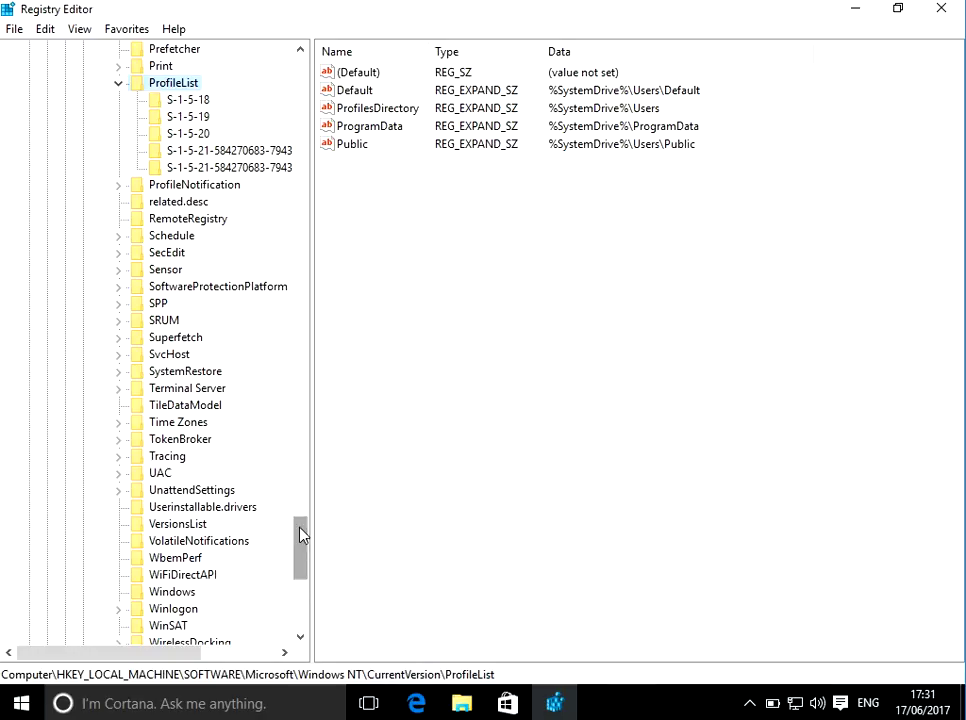
# Check ProfileImagePath of S-1-5-18, -19, -20 and the 1001/1002 keys, finding C:\Users\Chris under 1002.
pyautogui.click(188, 100)
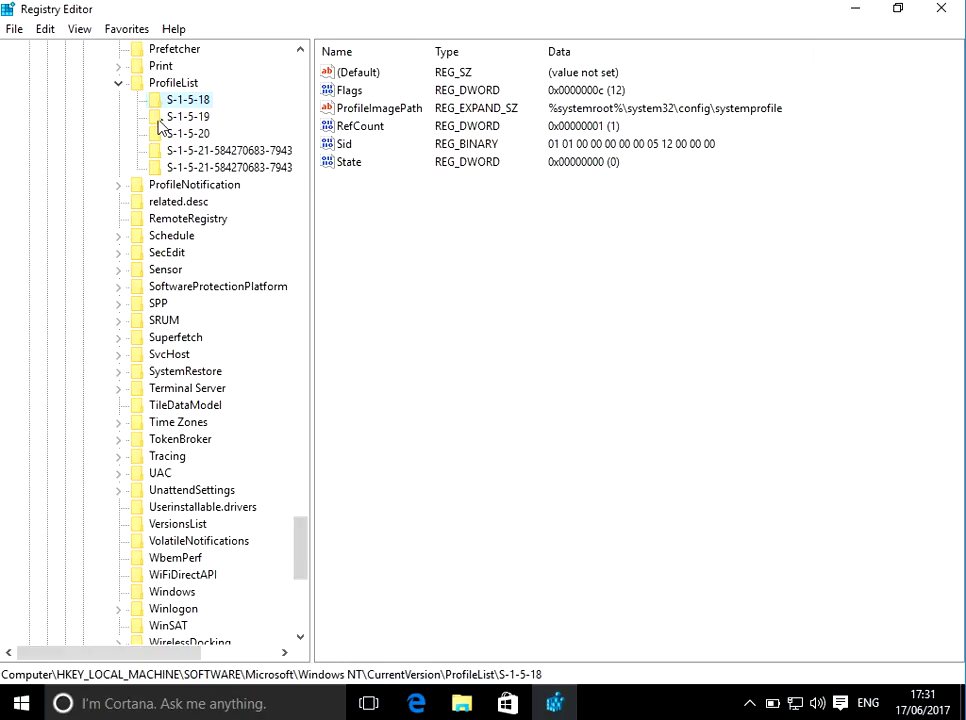
pyautogui.click(188, 116)
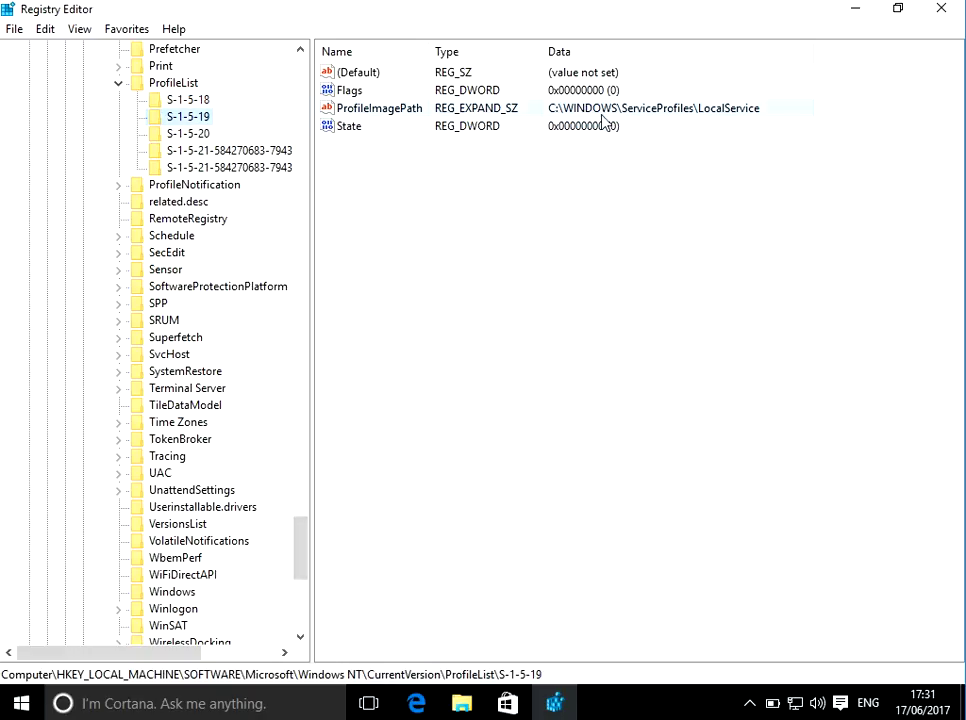
pyautogui.moveTo(360, 108)
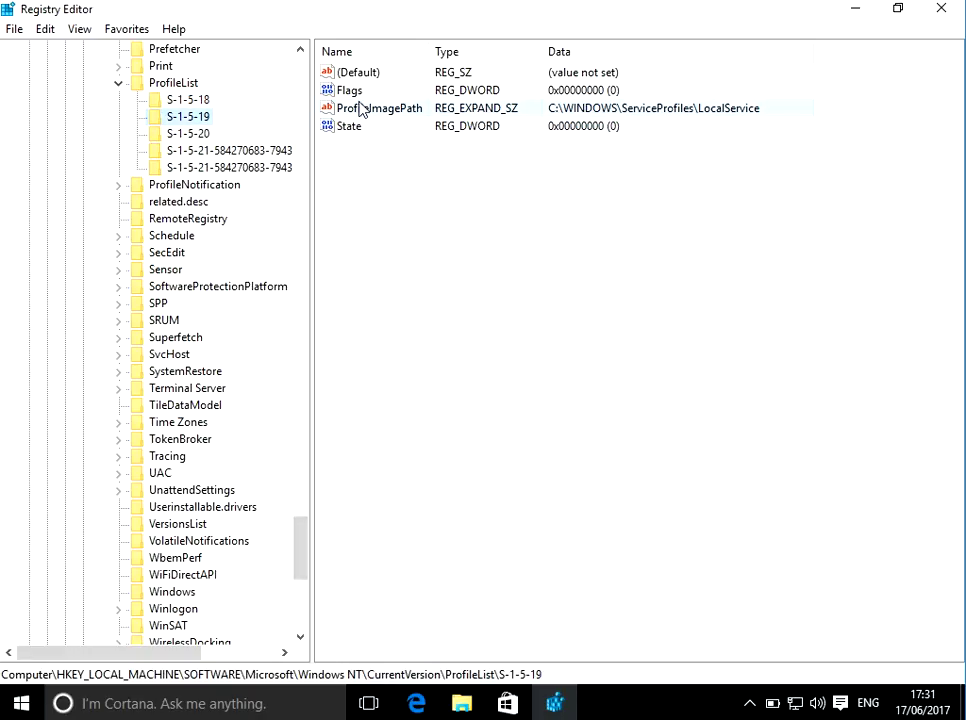
pyautogui.click(188, 132)
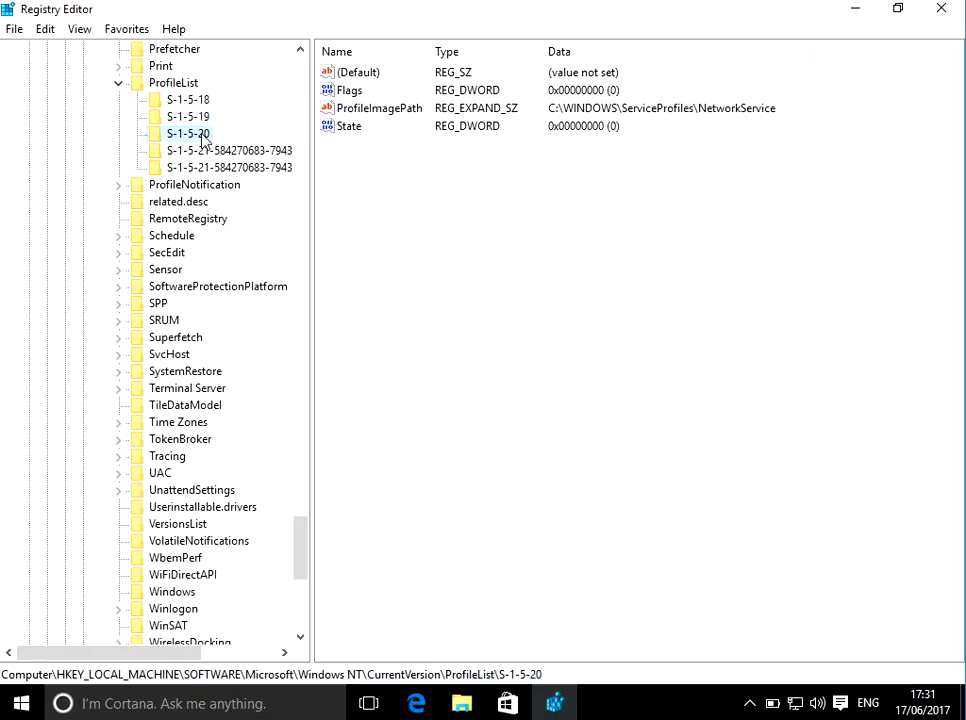
pyautogui.click(228, 150)
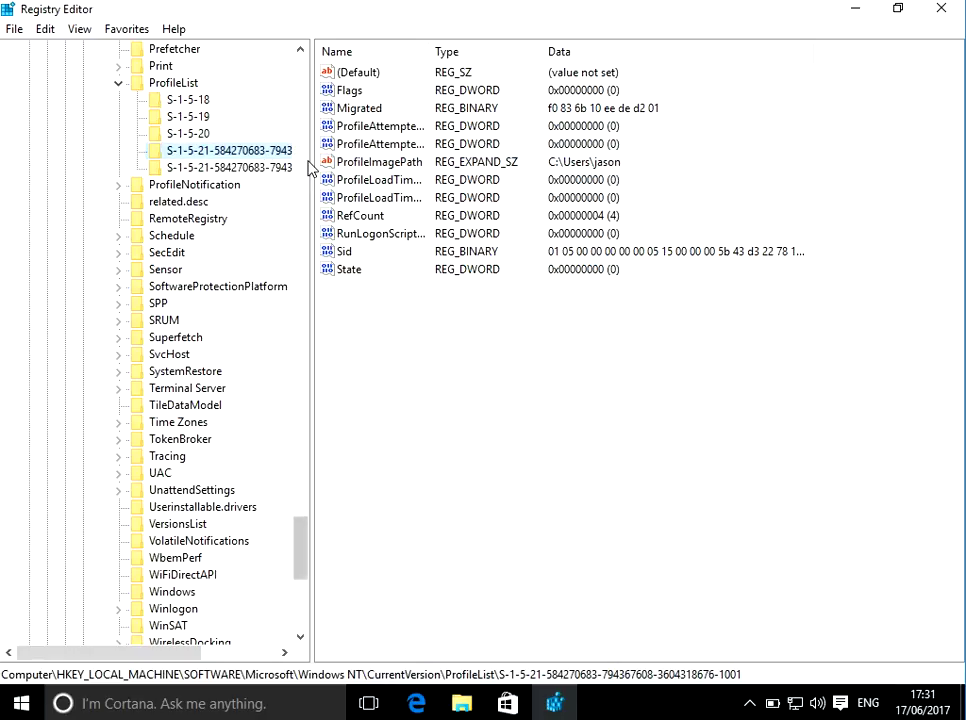
pyautogui.click(228, 168)
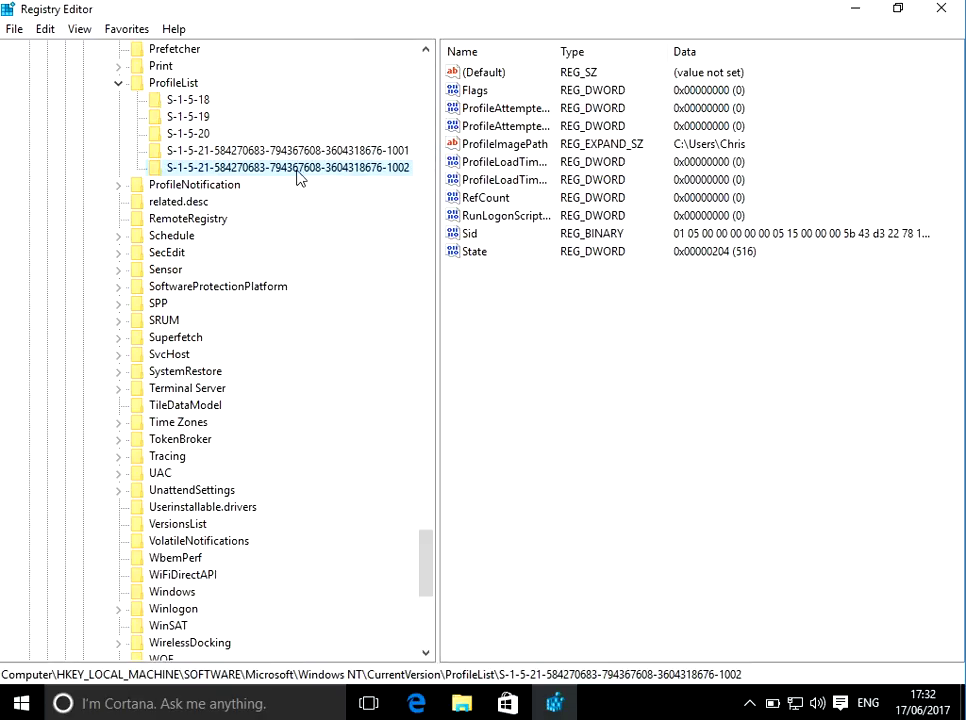
# Delete the S-1-5-21-…-1002 profile key and confirm, leaving only the 1001 user key.
pyautogui.rightClick(290, 168)
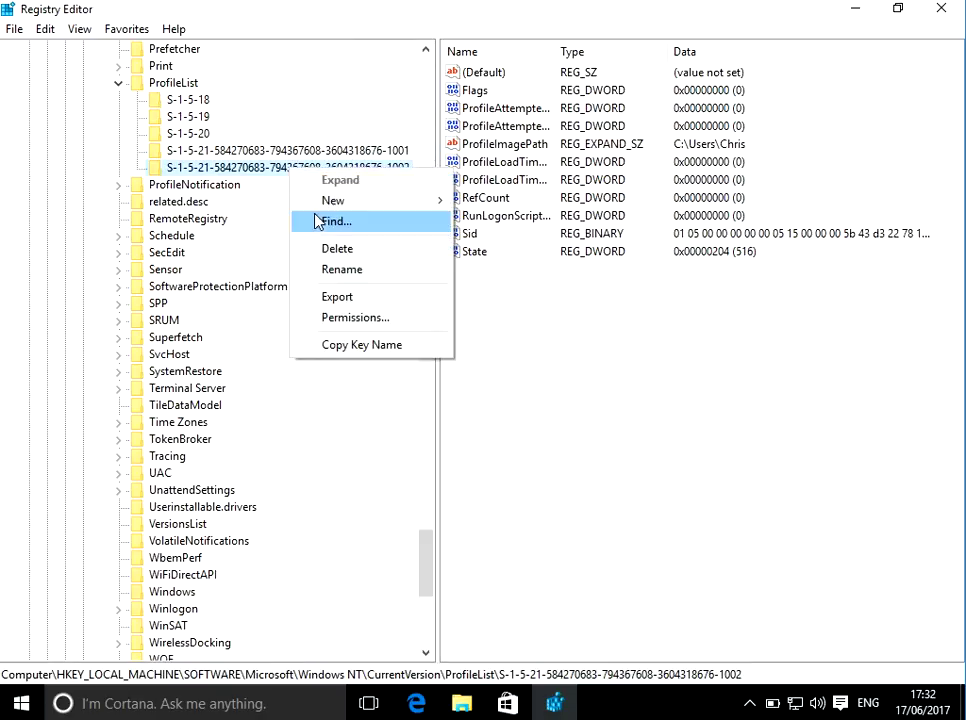
pyautogui.click(336, 248)
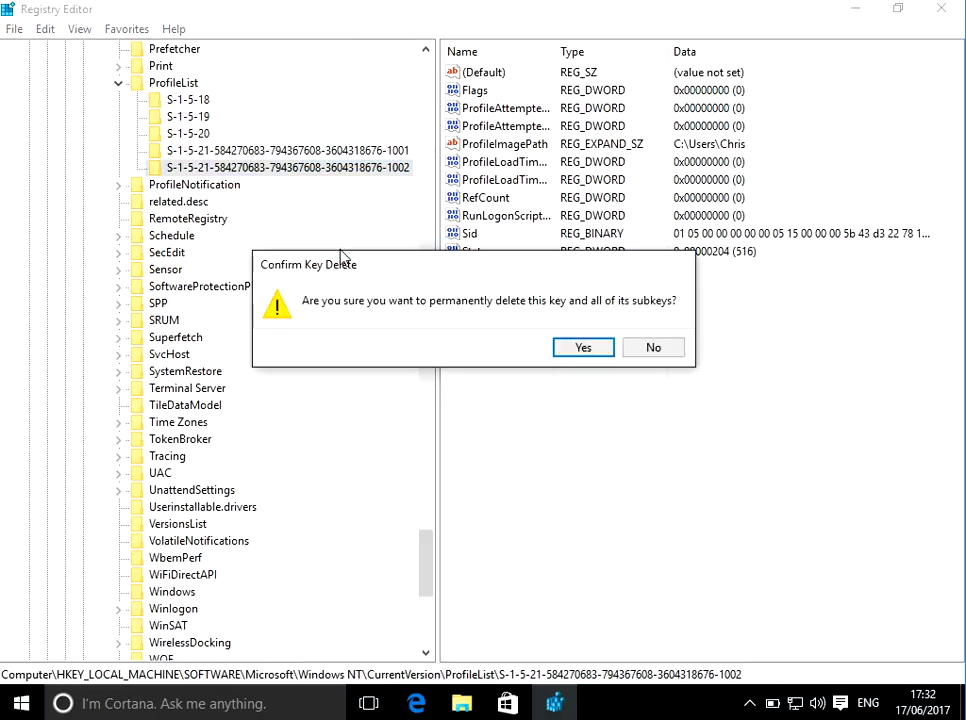
pyautogui.click(584, 348)
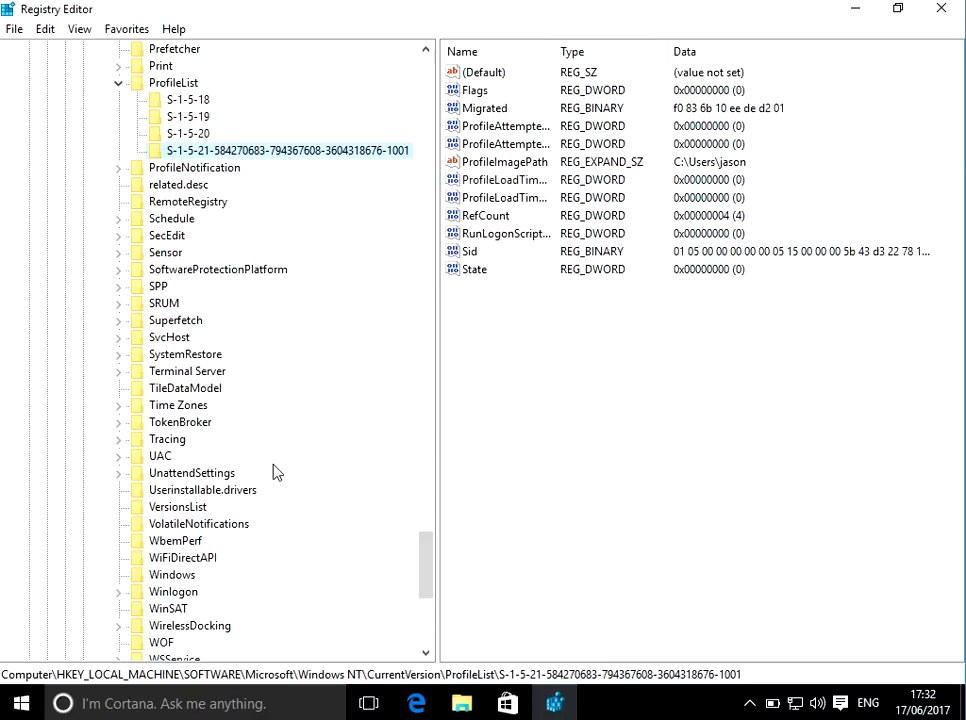
pyautogui.moveTo(8, 442)
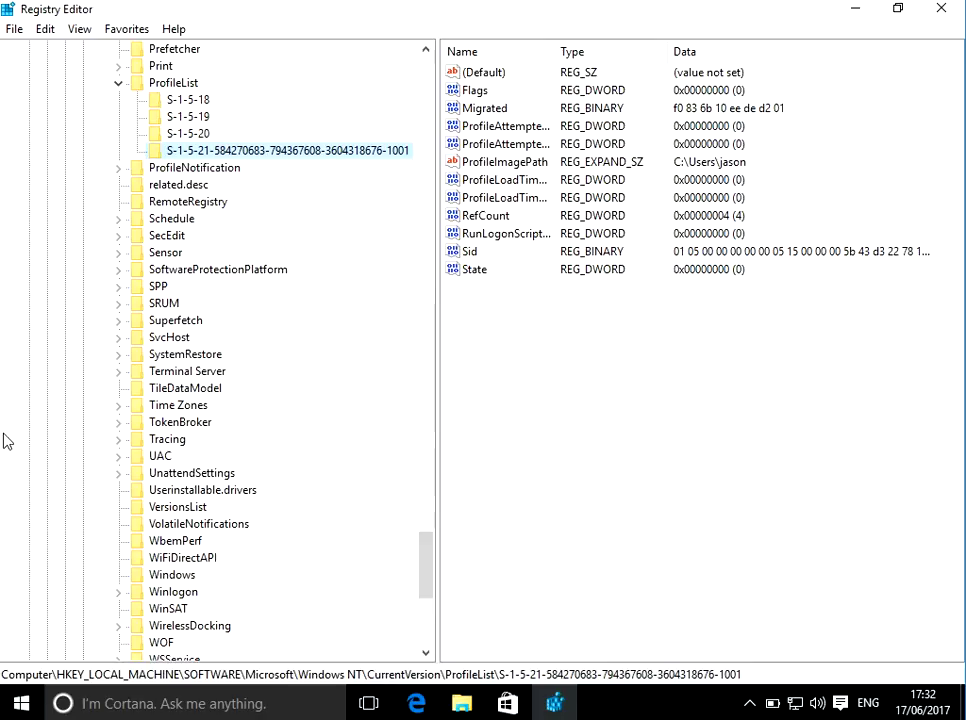